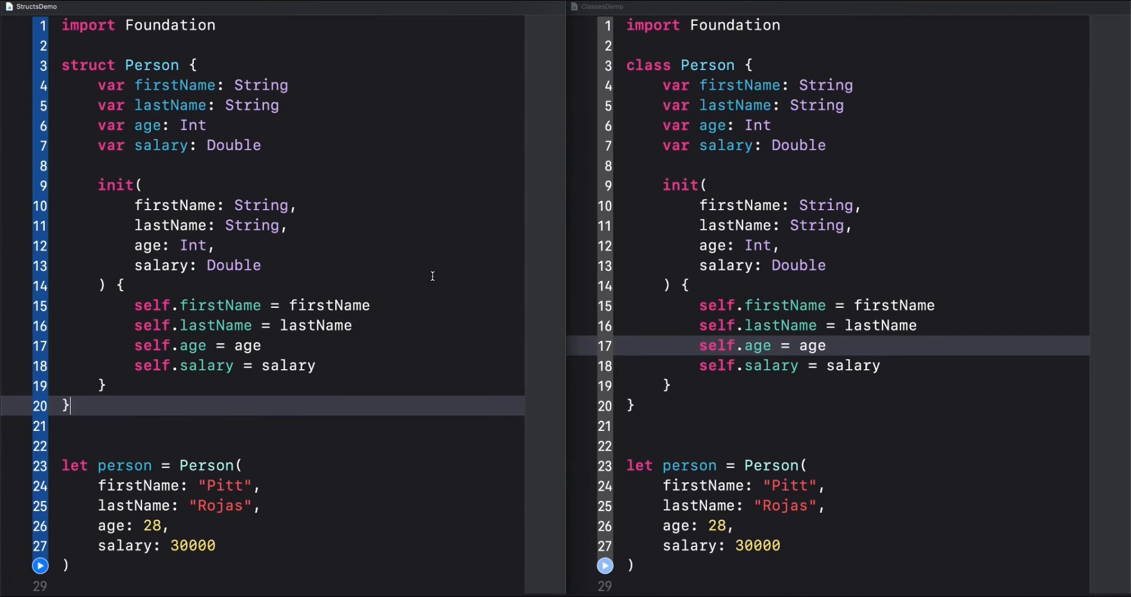
pyautogui.moveTo(718, 119)
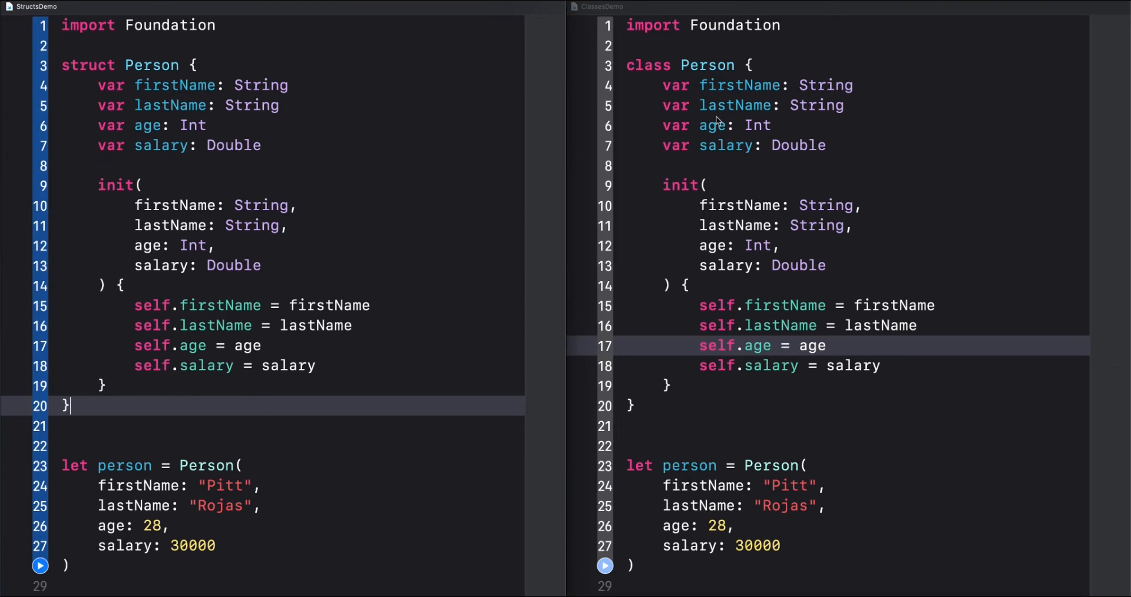
pyautogui.moveTo(468, 373)
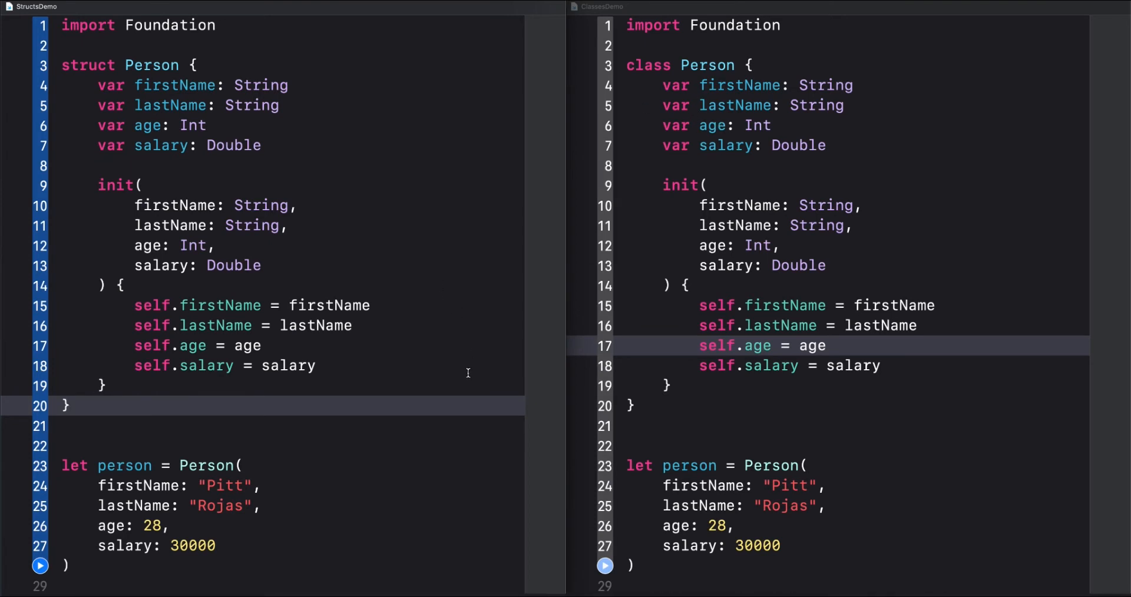
pyautogui.moveTo(455, 483)
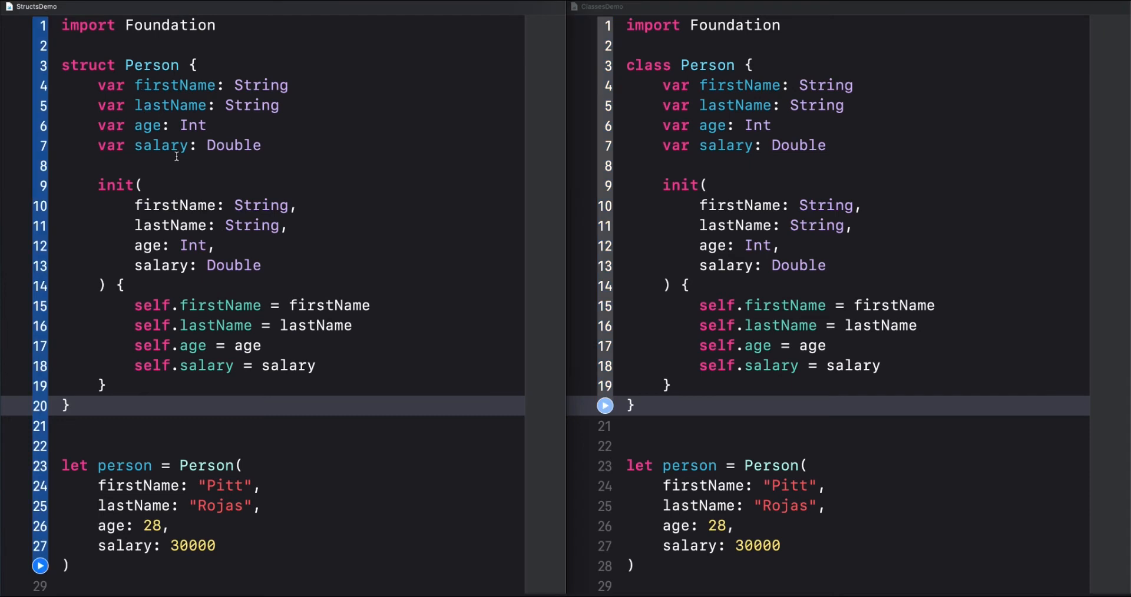
# Add a getFullName() -> String method returning "\(firstName) \(lastName)" to Person
pyautogui.moveTo(97, 86); pyautogui.dragTo(276, 145)
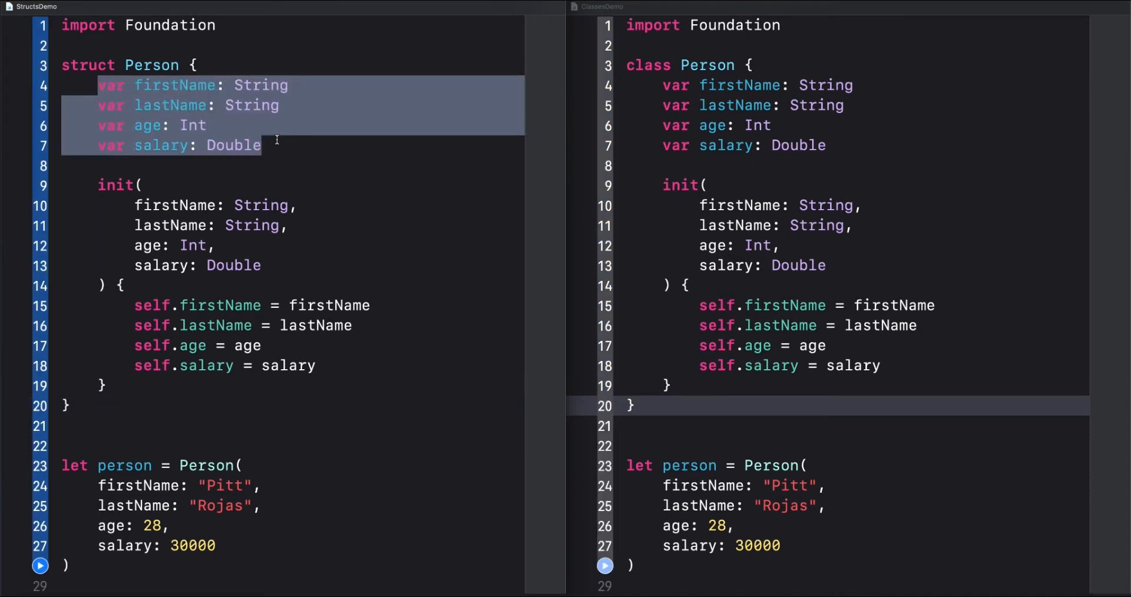
pyautogui.click(117, 387)
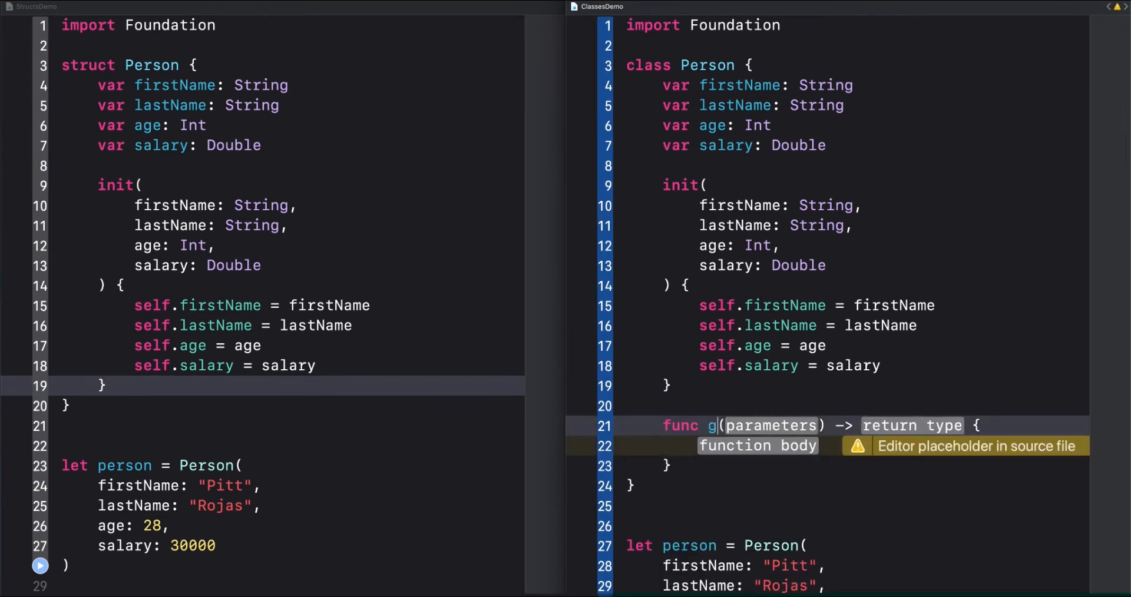
pyautogui.write('etFullName() -> String')
pyautogui.click(854, 446)
pyautogui.write('return firstName')
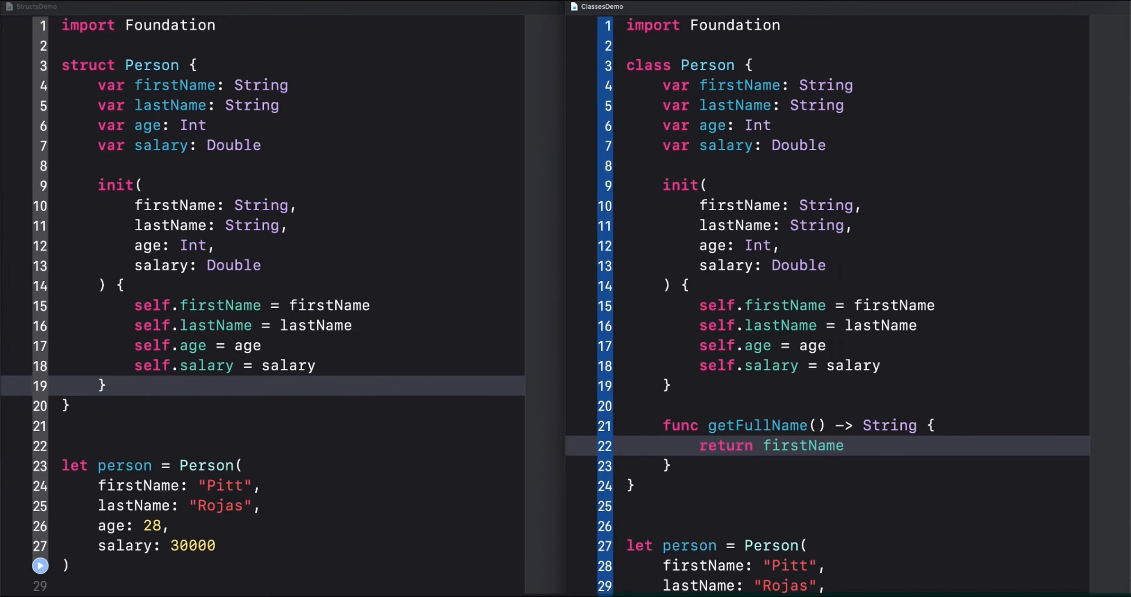
pyautogui.write('"\\(firstName) \\("')
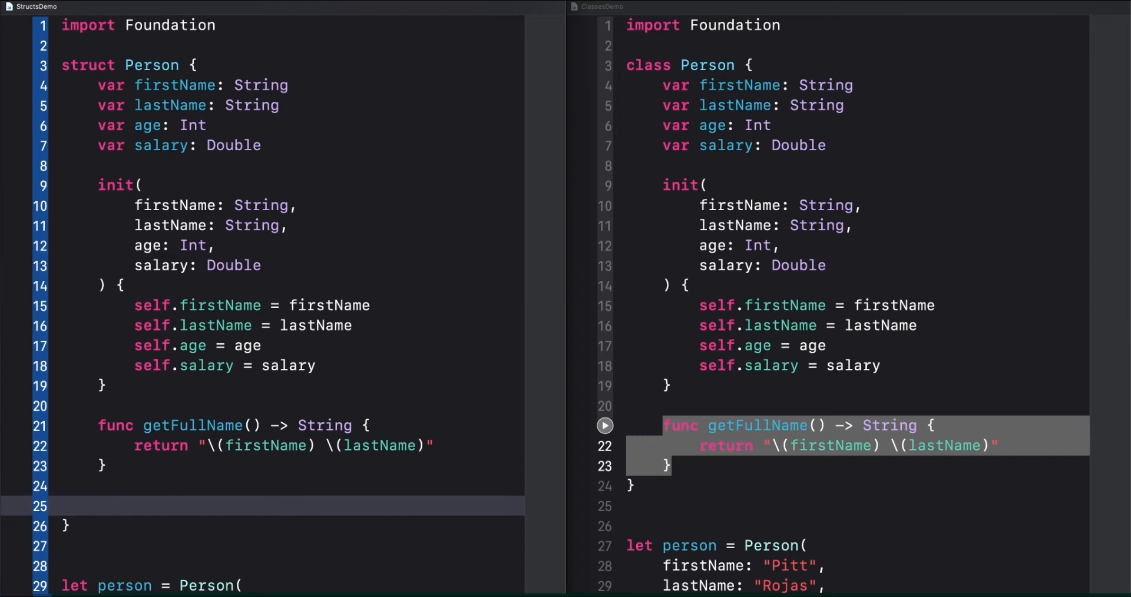
# Add a subscript(index: Int) switching over the name fields, returning lastName for one case
pyautogui.write('subscript(index: Int) -> String {')
pyautogui.write('case 0:')
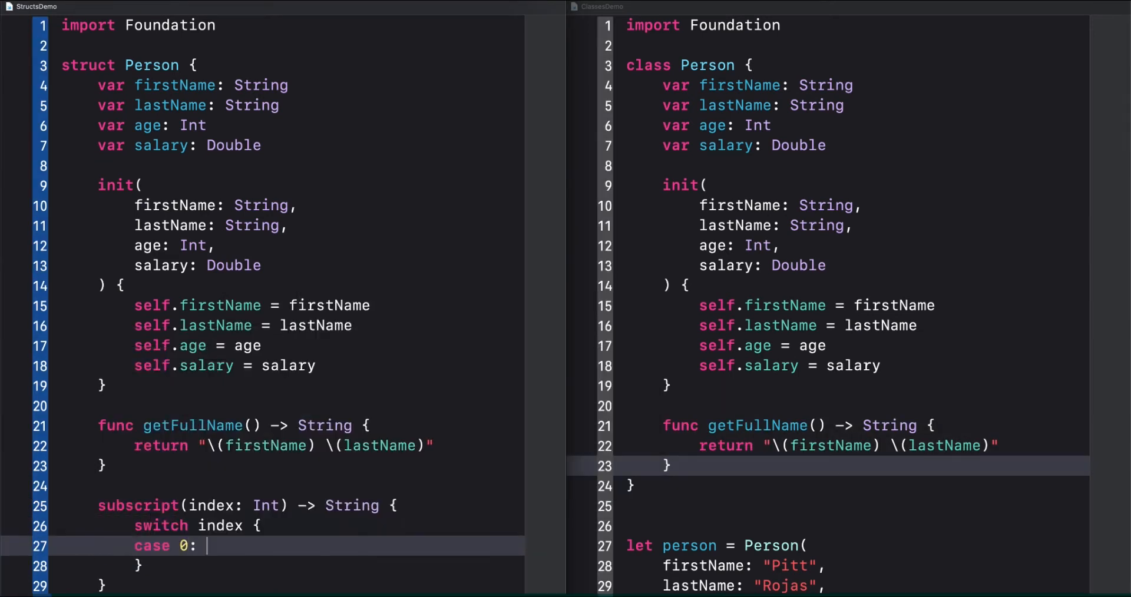
pyautogui.write('last')
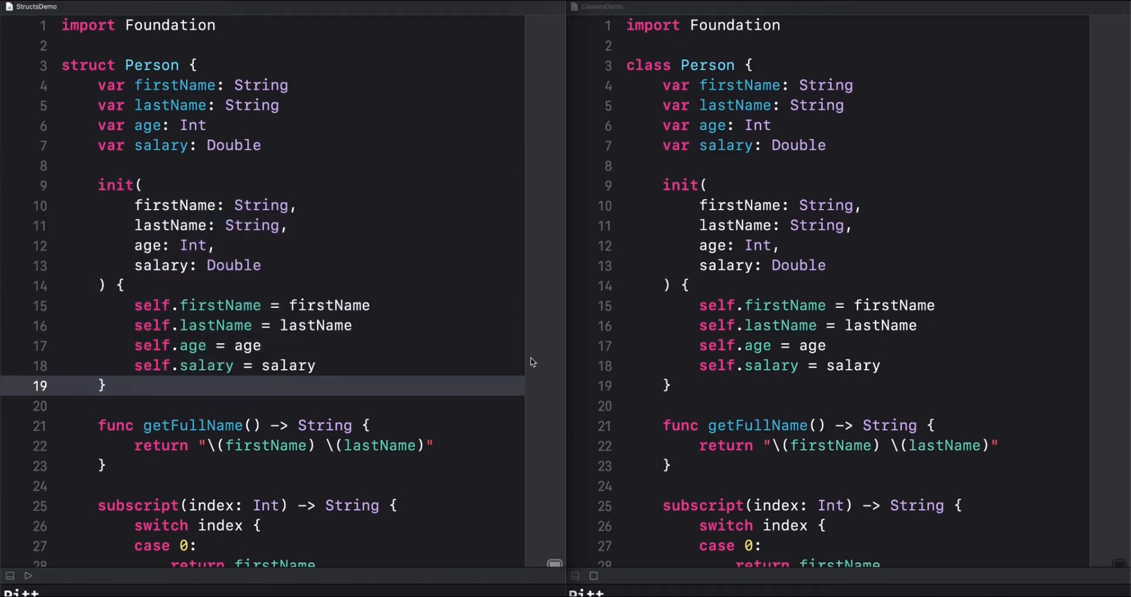
# Copy the getAgeByTwo extension into the class playground and print person.getAgeByTwo()
pyautogui.moveTo(678, 185); pyautogui.dragTo(681, 393)
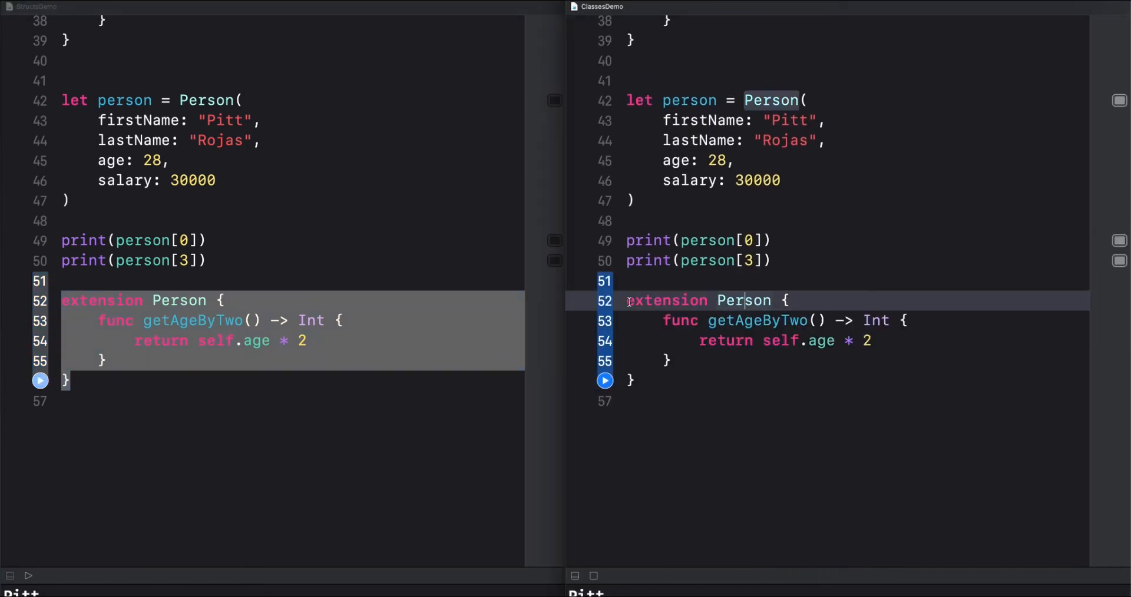
pyautogui.write('print(person.getAgeByTwo(')
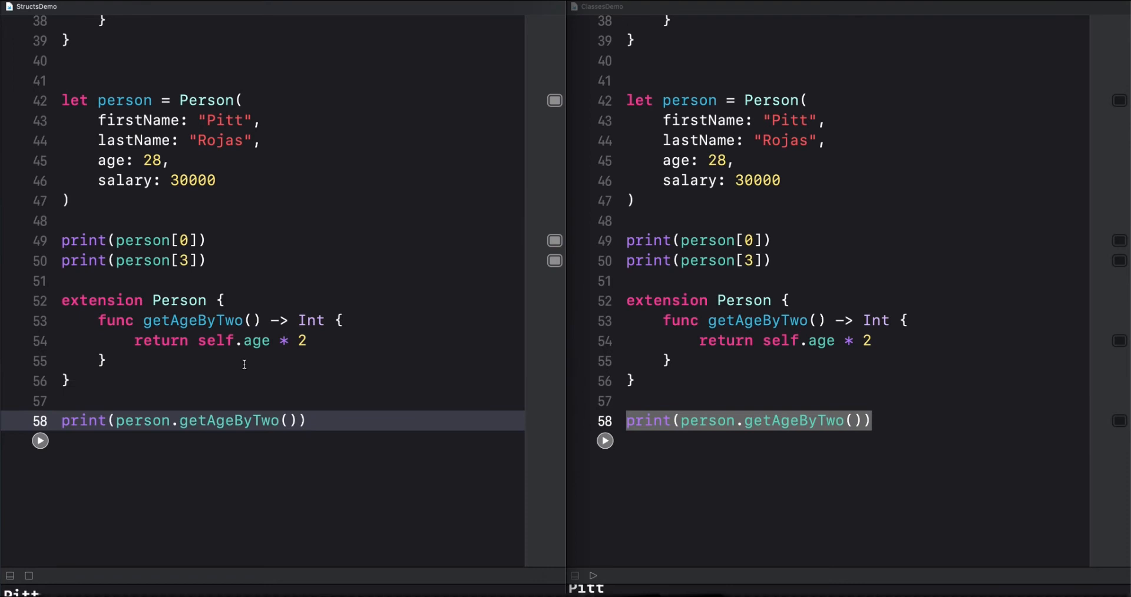
pyautogui.scroll(3)
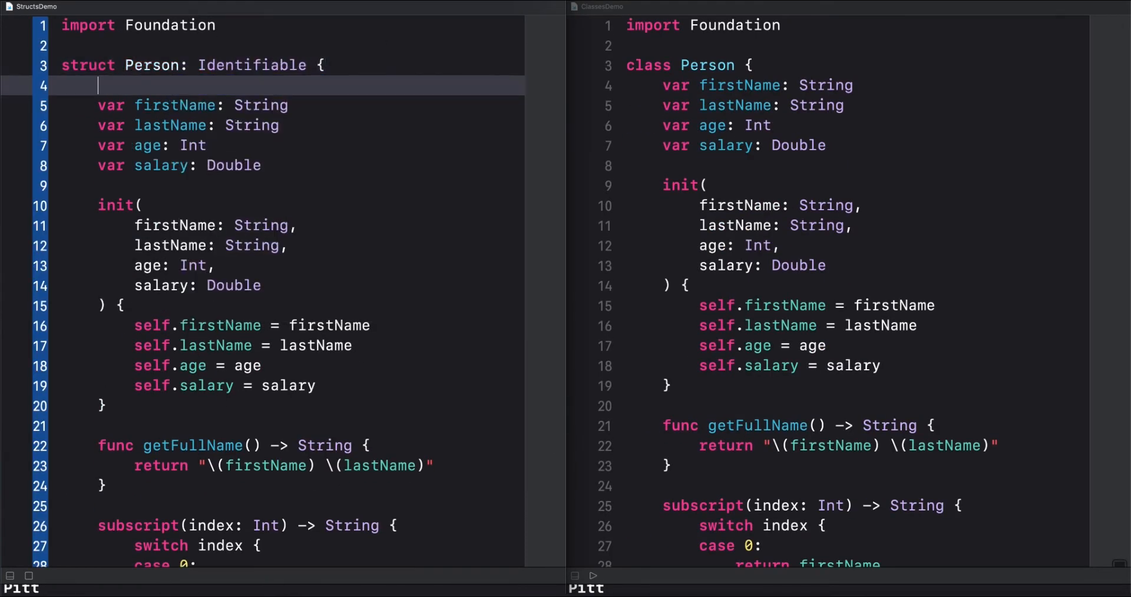
# Declare let id = UUID().uuidString so Person conforms to Identifiable
pyautogui.write('let id = UUID.')
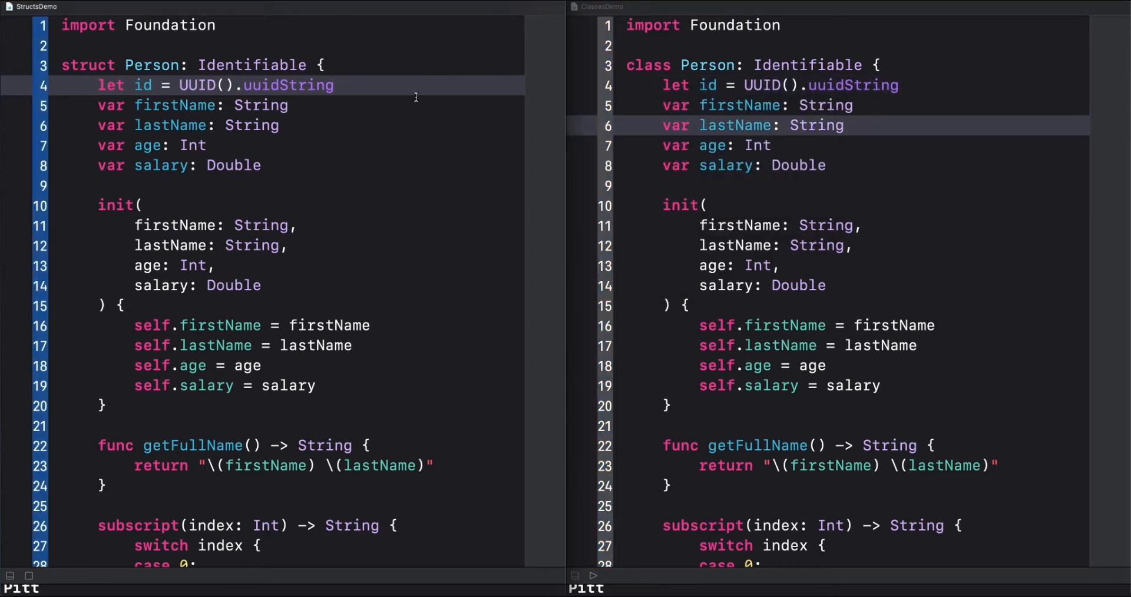
pyautogui.moveTo(370, 222)
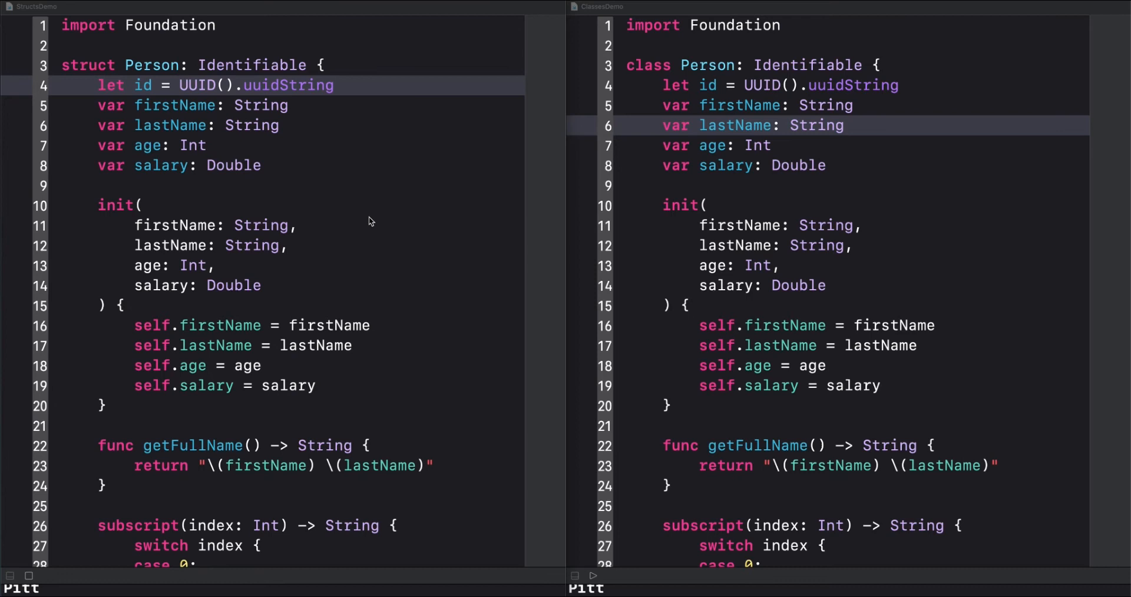
# Add a // VALUE TYPE comment above the struct Person
pyautogui.click(182, 46)
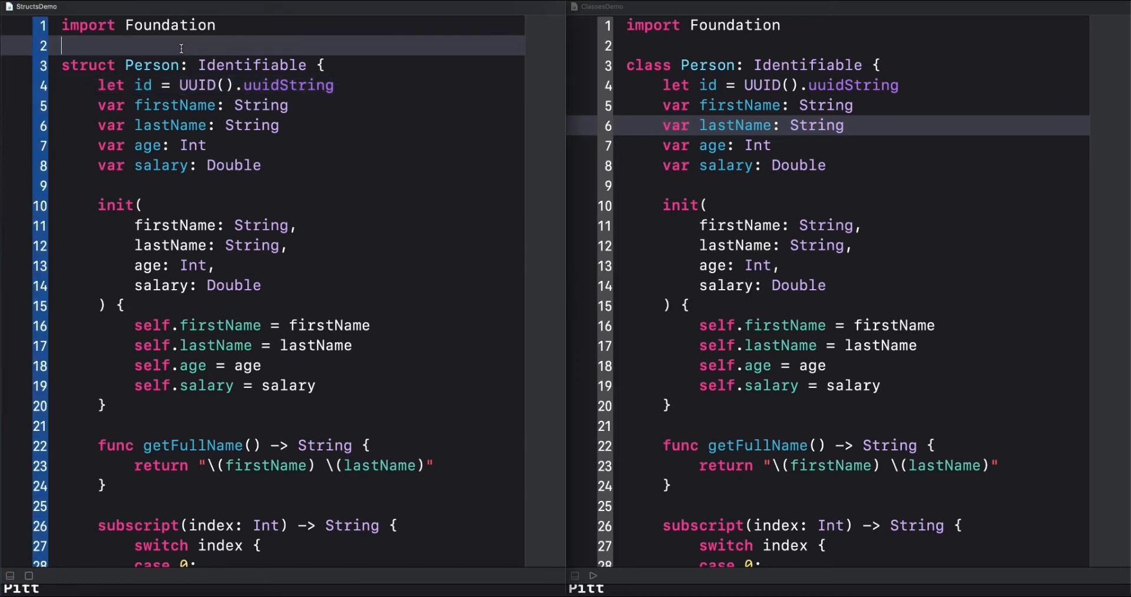
pyautogui.write('// V')
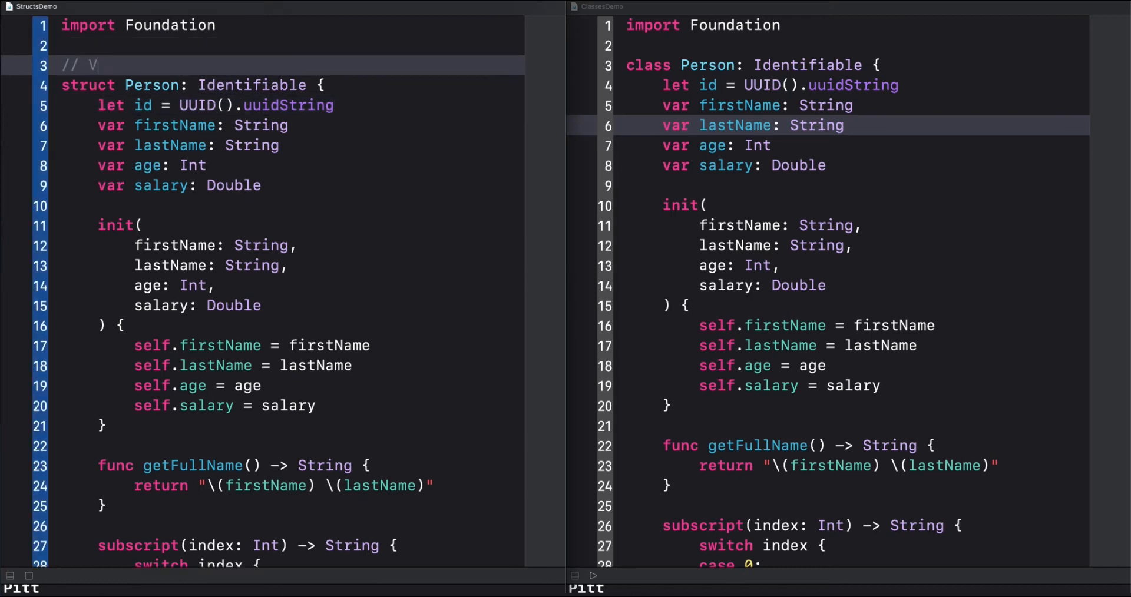
pyautogui.write('ALUE TY')
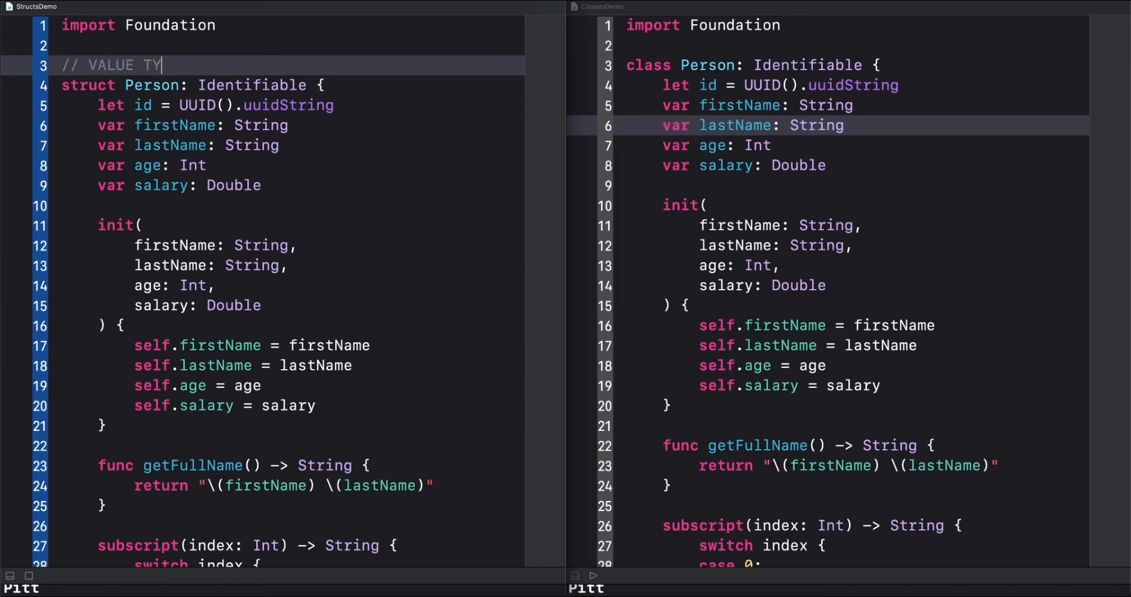
pyautogui.write('PE')
pyautogui.click(851, 64)
pyautogui.write('// REFE')
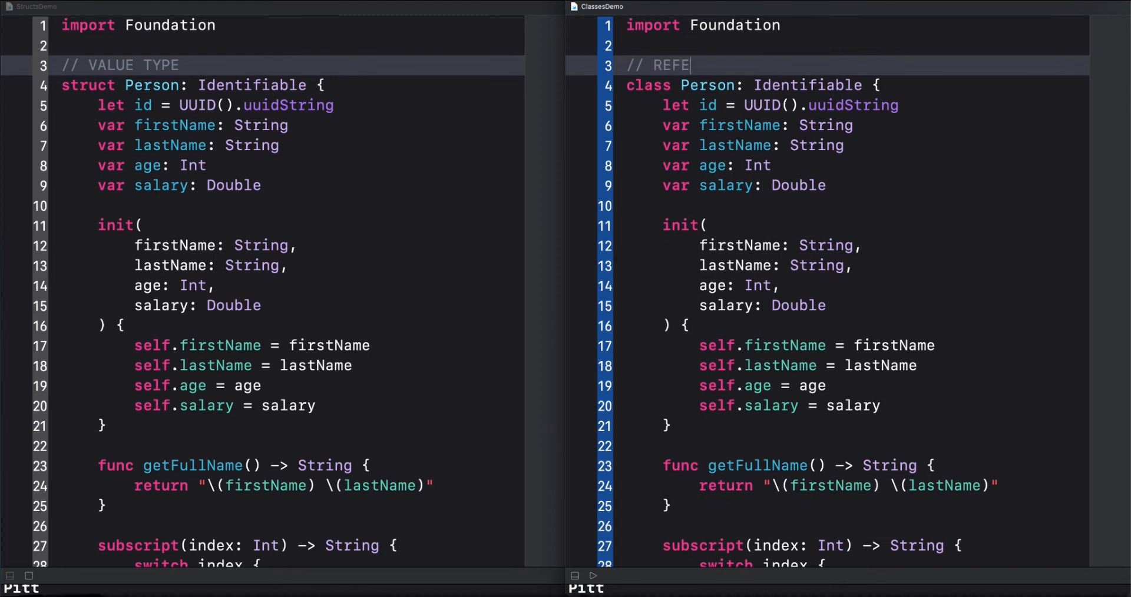
# Add a // REFERENCE TYPE comment above the class Person and start the Shape class below it
pyautogui.write('RENCE')
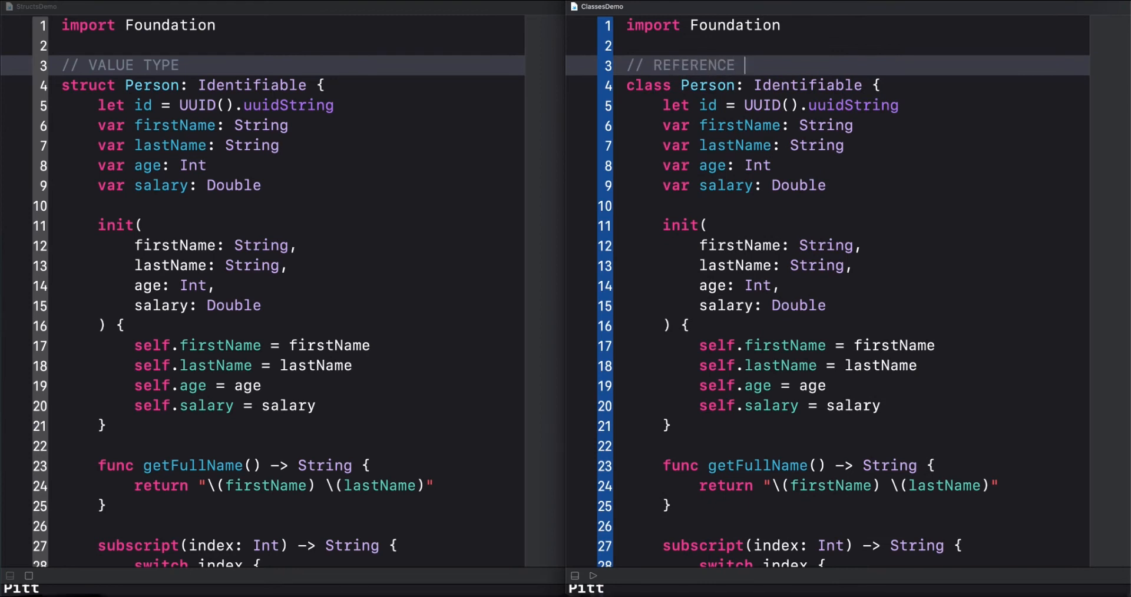
pyautogui.write('TYPE')
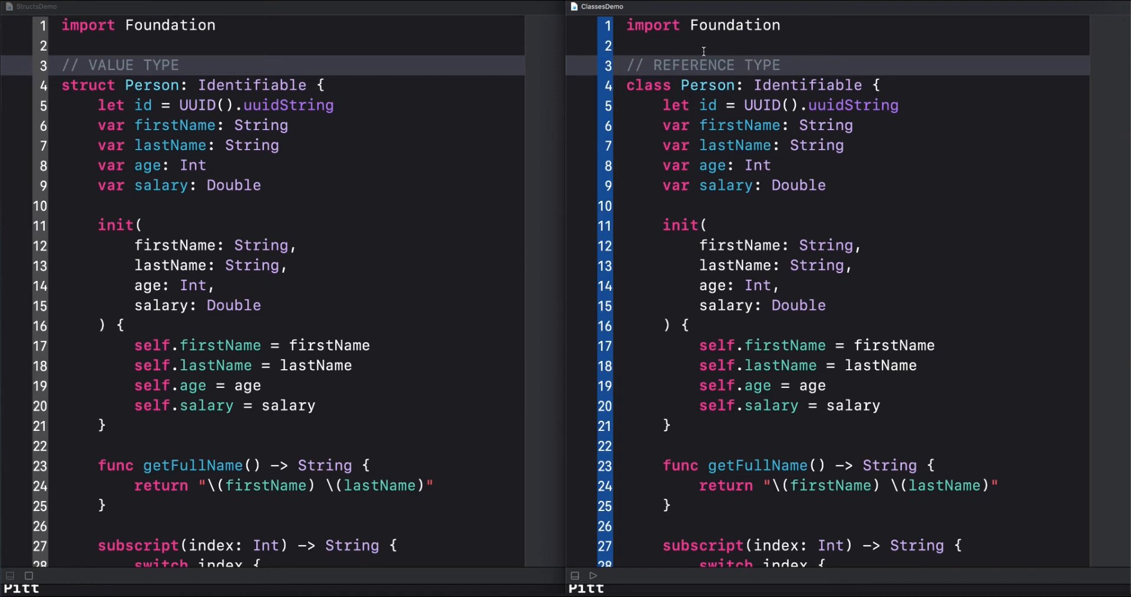
pyautogui.click(787, 65)
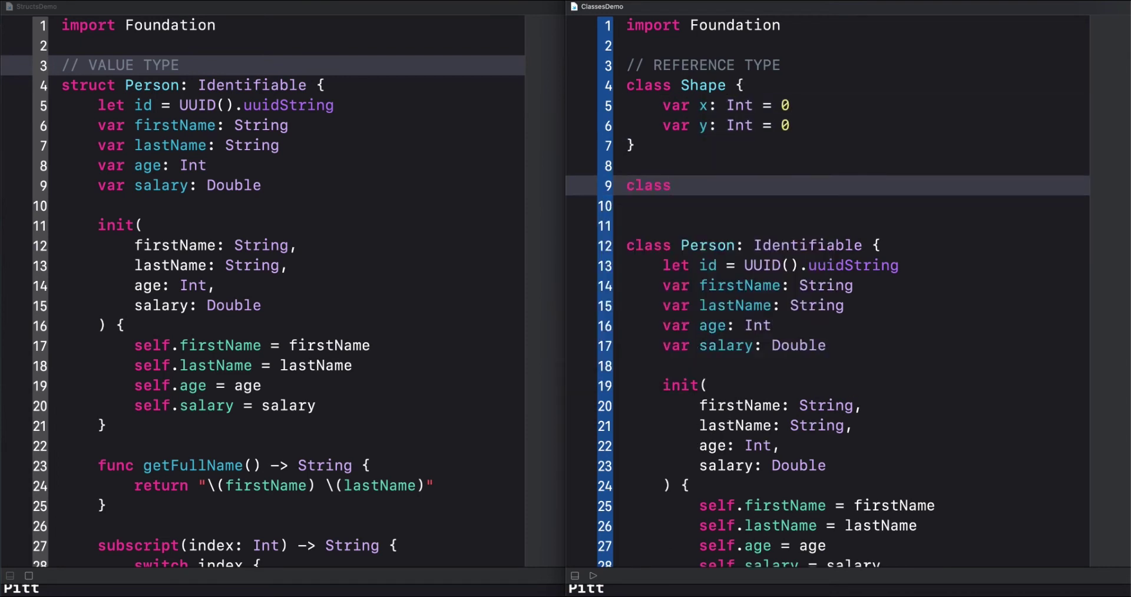
# Declare class Square: Shape with deinit printing "free up memory here!" and print (square as Shape).x
pyautogui.write('Square {')
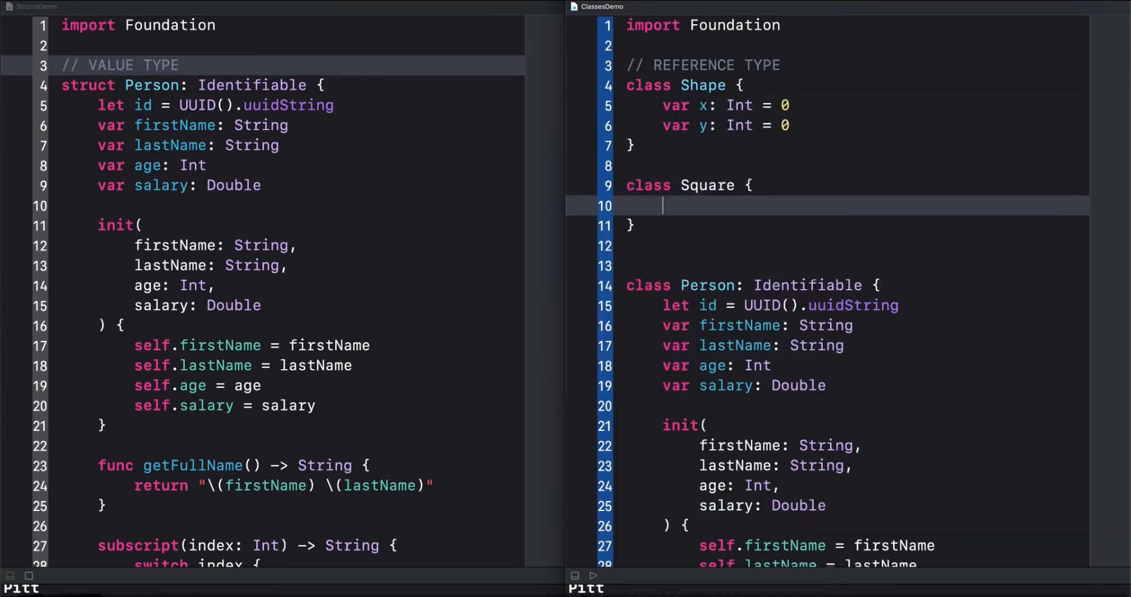
pyautogui.write(': Shape')
pyautogui.write('print(sq')
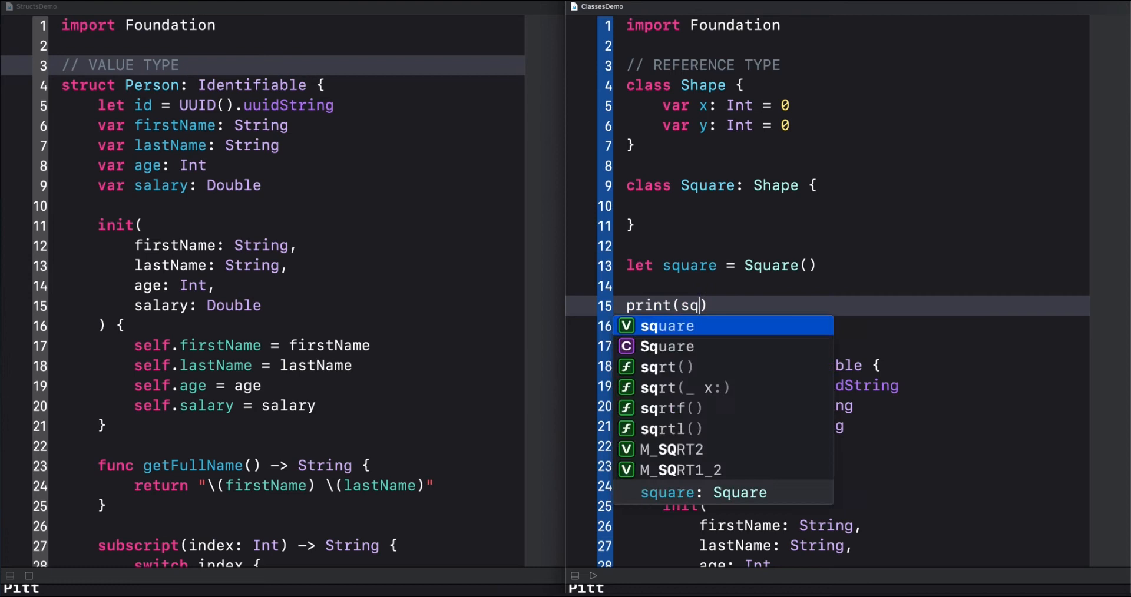
pyautogui.write('square.x')
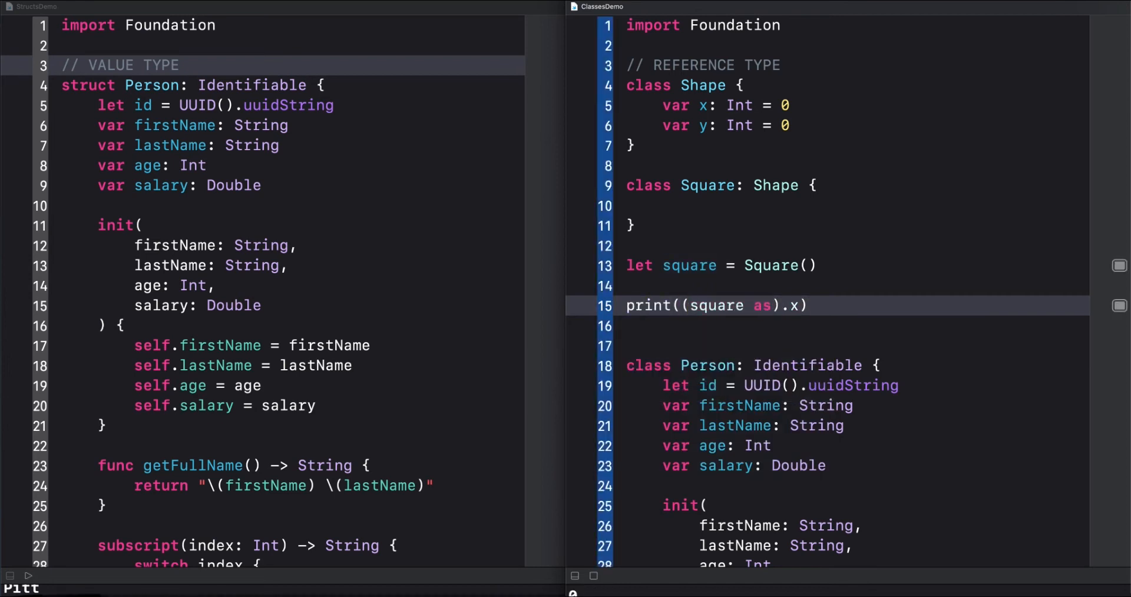
pyautogui.write('Shape')
pyautogui.click(853, 205)
pyautogui.write('print("free up ')
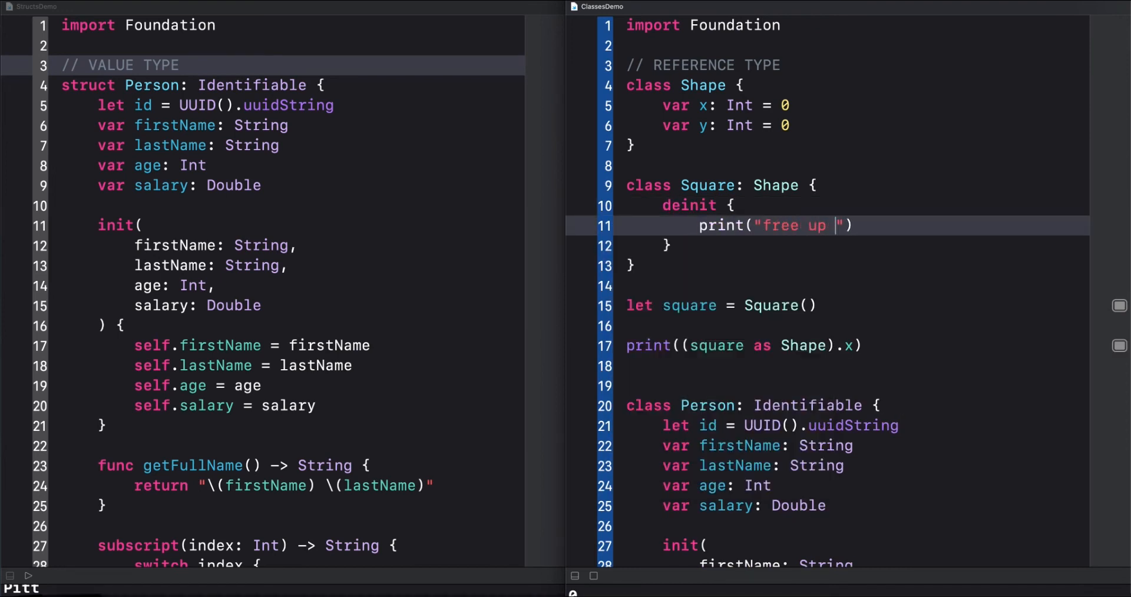
pyautogui.write('memory here!')
pyautogui.write('struct')
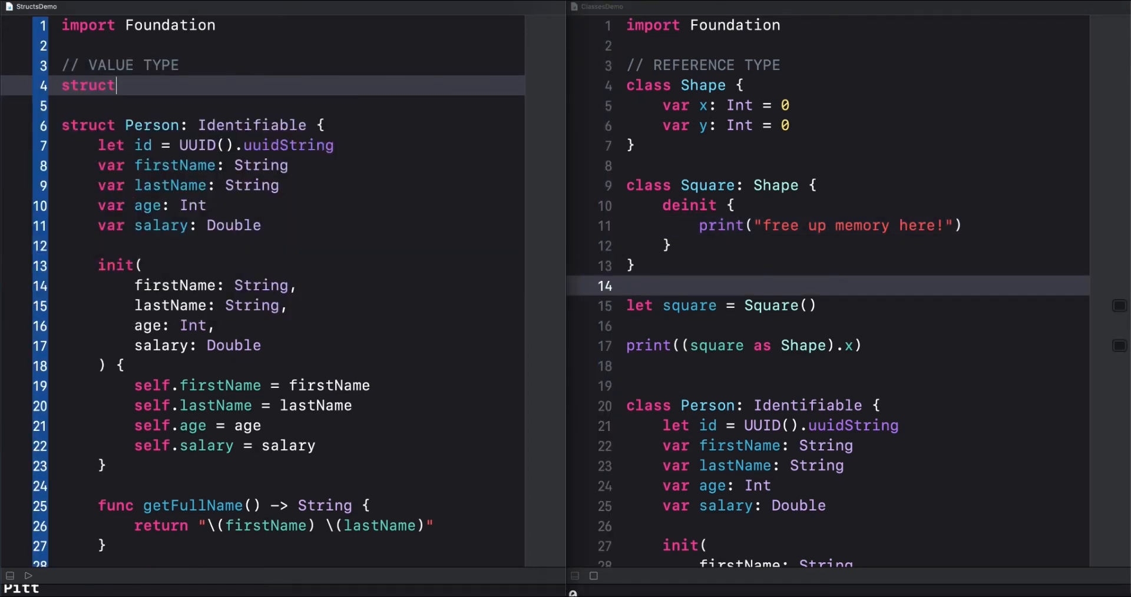
# Declare struct Square with x and y, an extension Square for init(x:), and let square = Square(x: 0, y: 0)
pyautogui.write('Square {')
pyautogui.write('var x: Int')
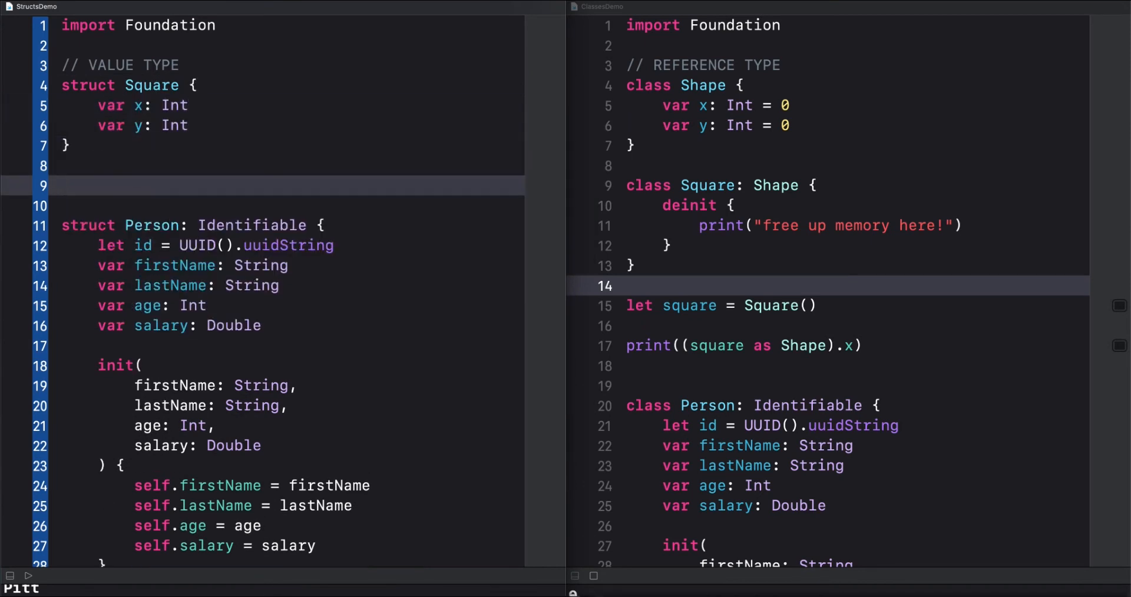
pyautogui.write('let square = Square(x: 0, y: 0')
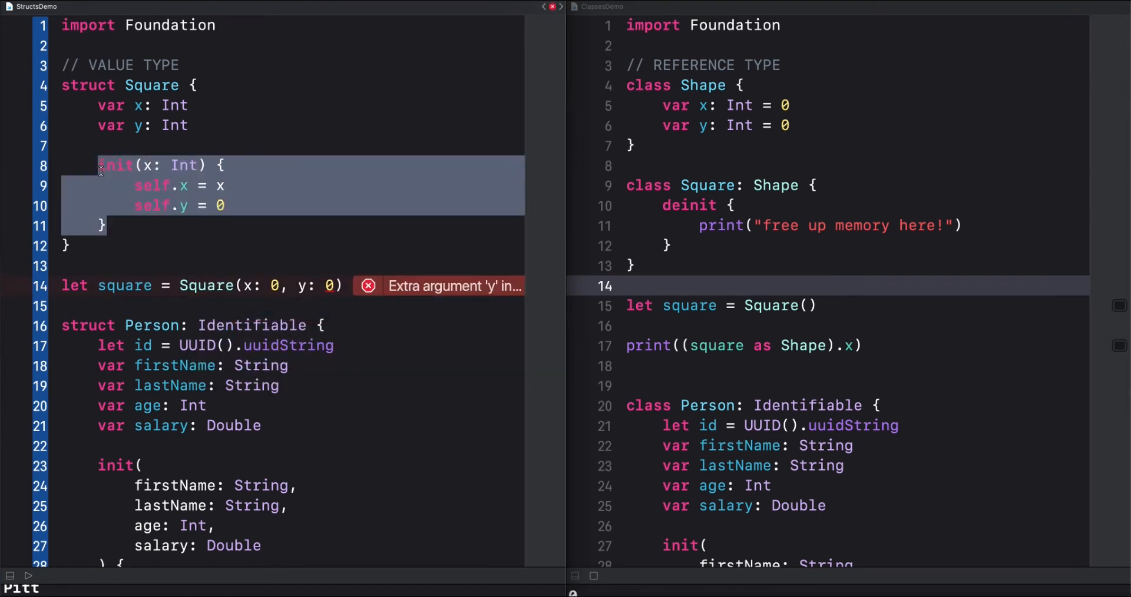
pyautogui.write('extension Square {}')
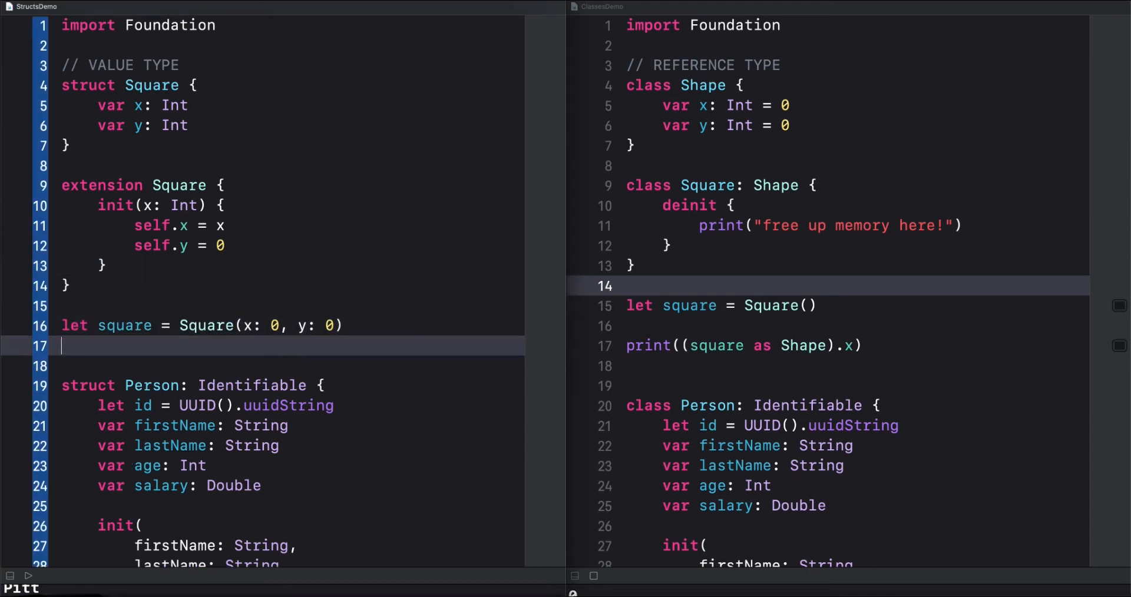
# Make the struct playground's line read square.x.distance(to: 0).byteSwapped
pyautogui.write('q')
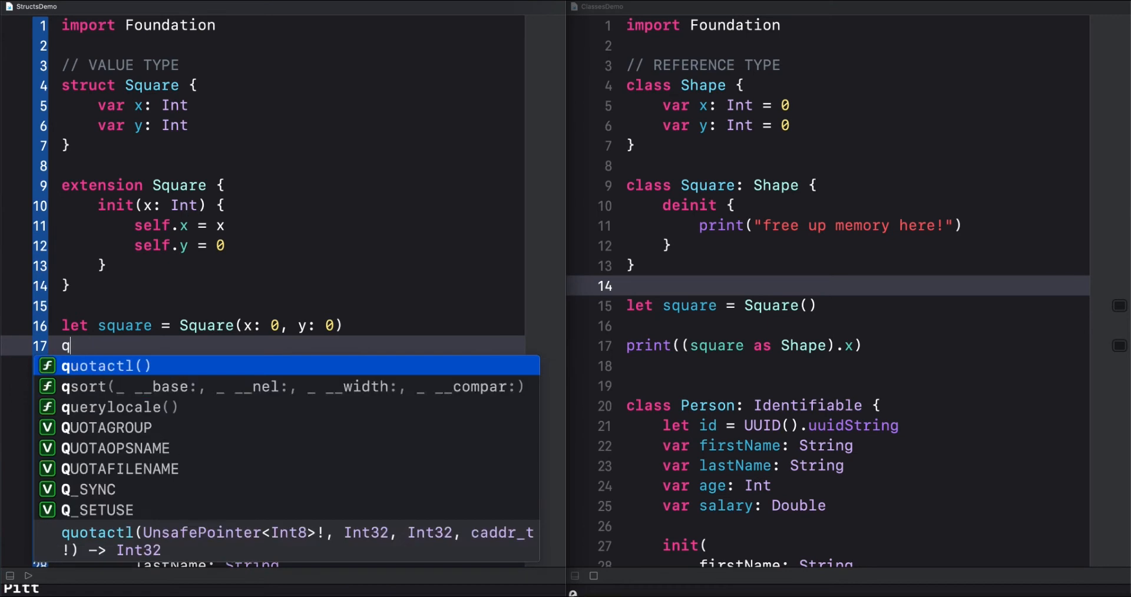
pyautogui.write('square.x.')
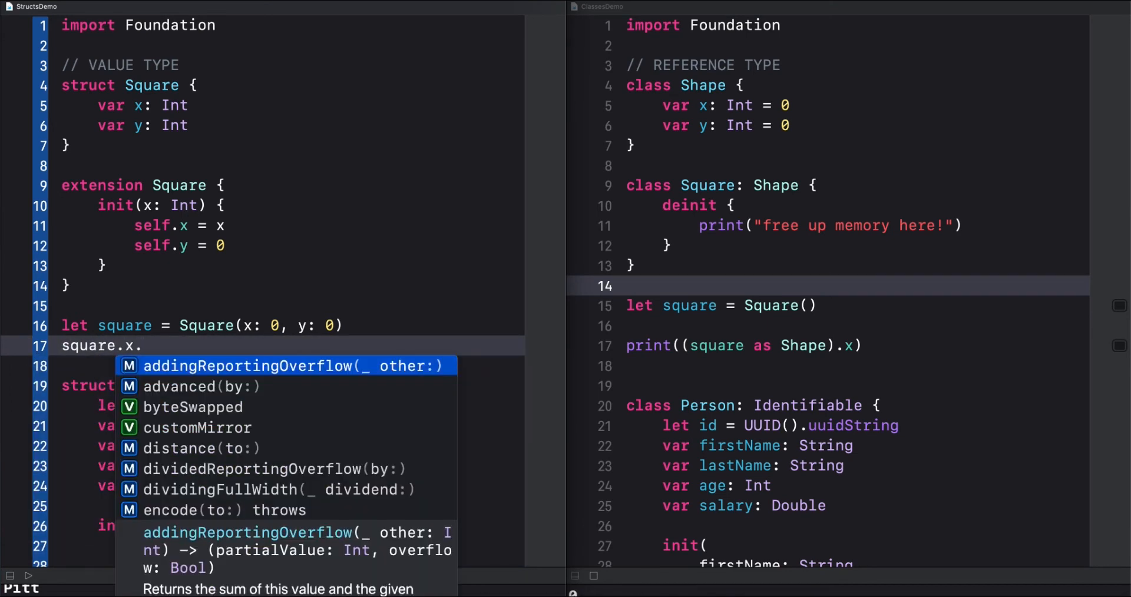
pyautogui.click(203, 448)
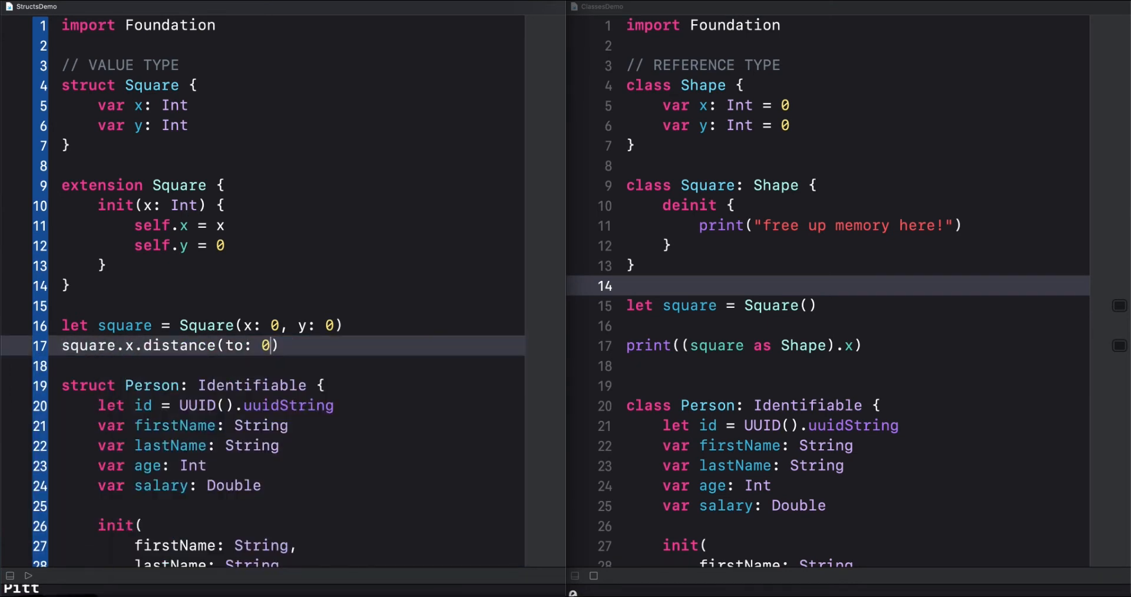
pyautogui.write('.byteSwapped')
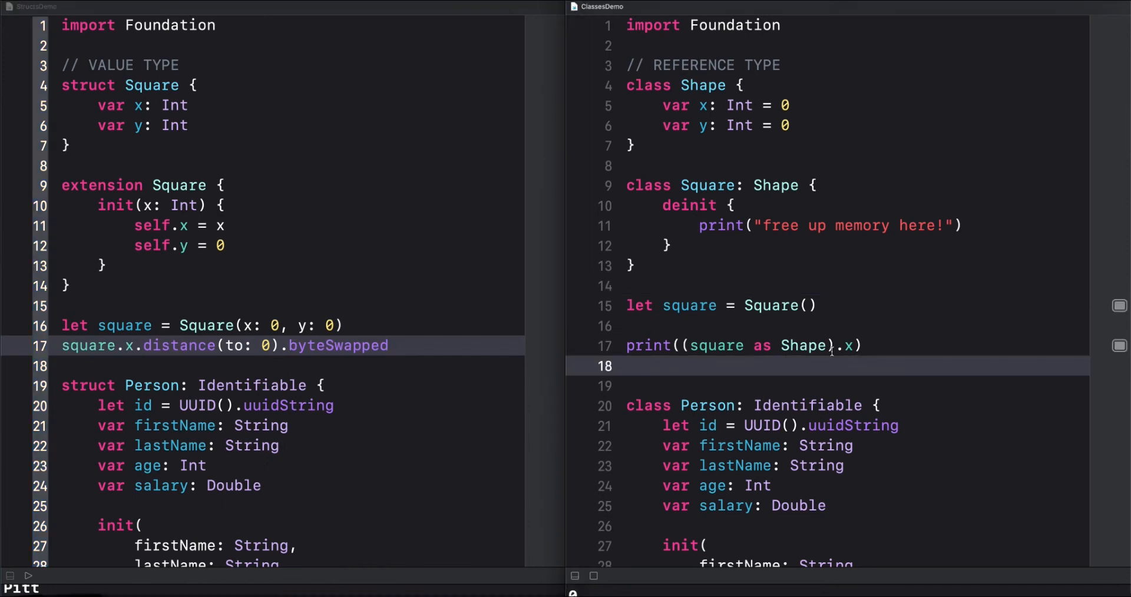
# Add square.x.distance(to: 0).byteSwapped in the class playground via autocomplete
pyautogui.write('square.x.distance(to: 0).')
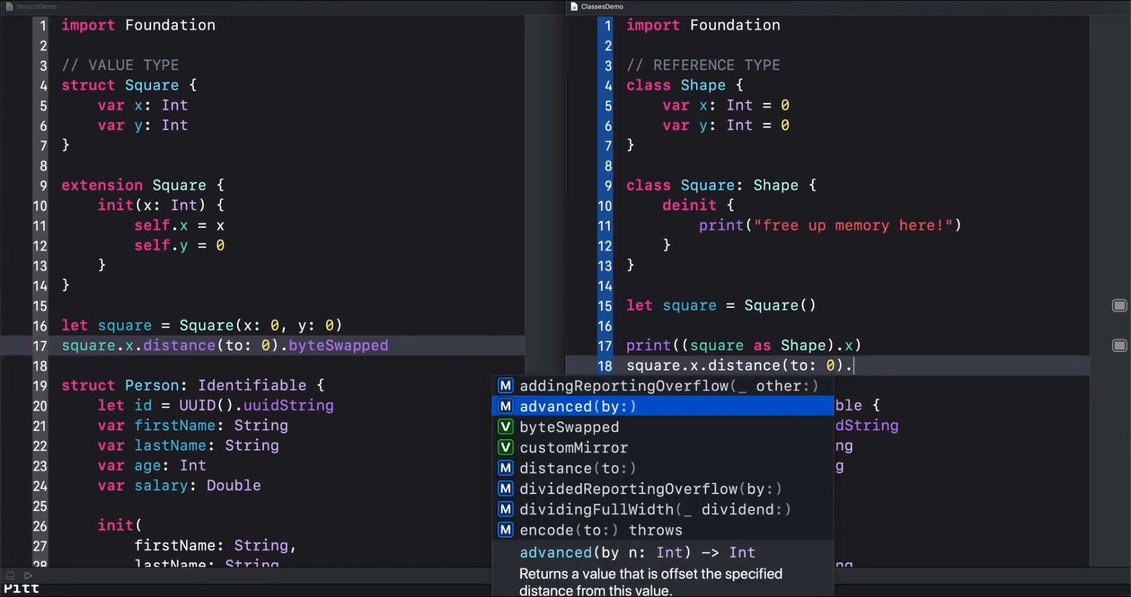
pyautogui.click(568, 428)
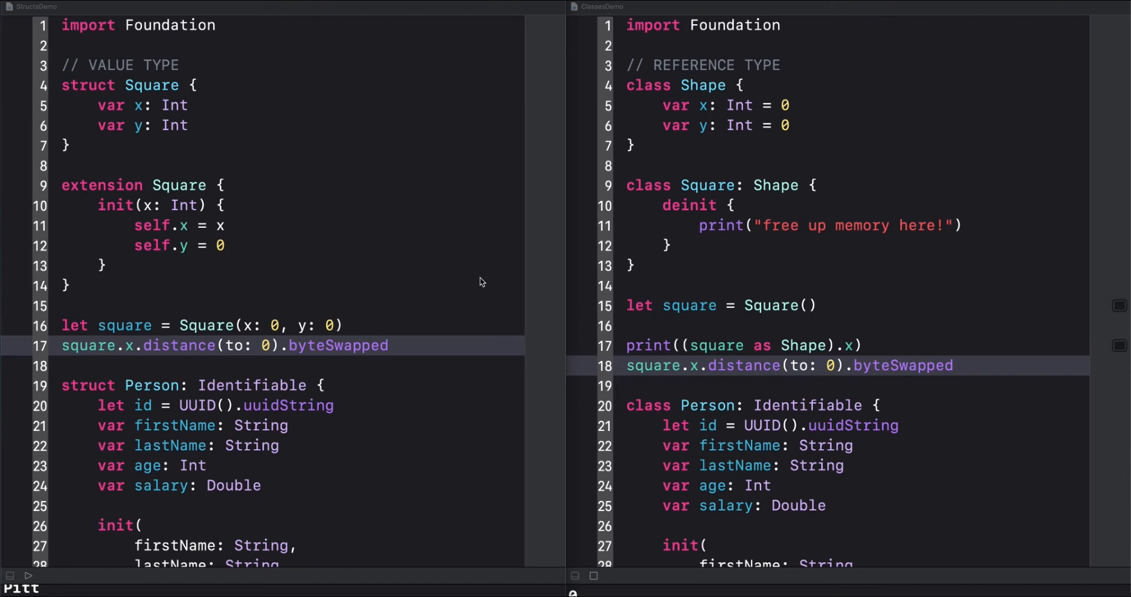
# Declare let person2 = person and compare person === person2
pyautogui.scroll(-3)
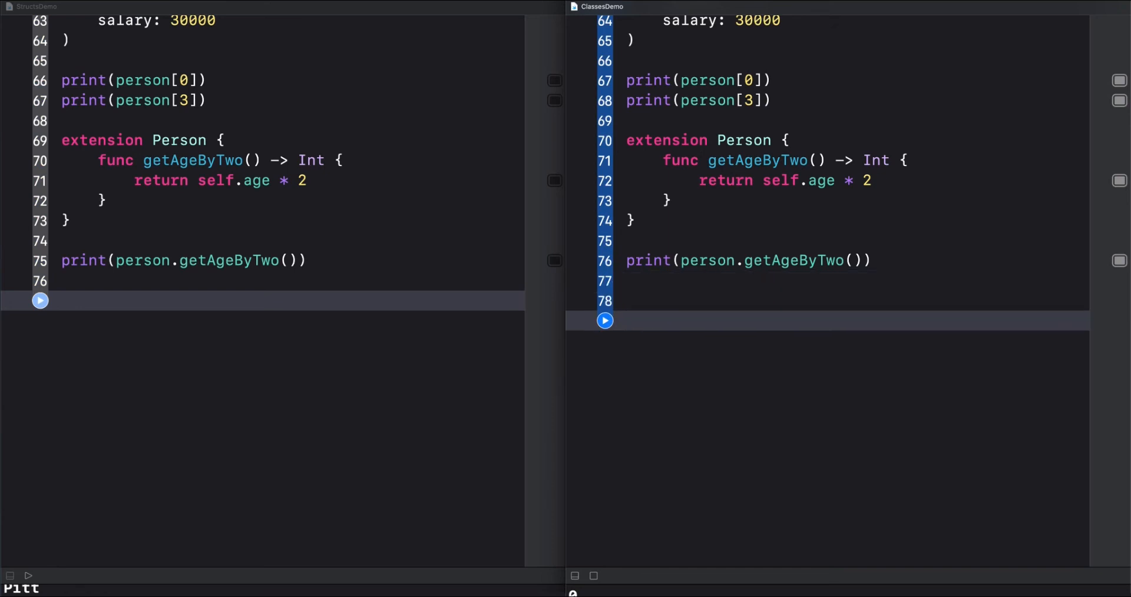
pyautogui.write('let pers')
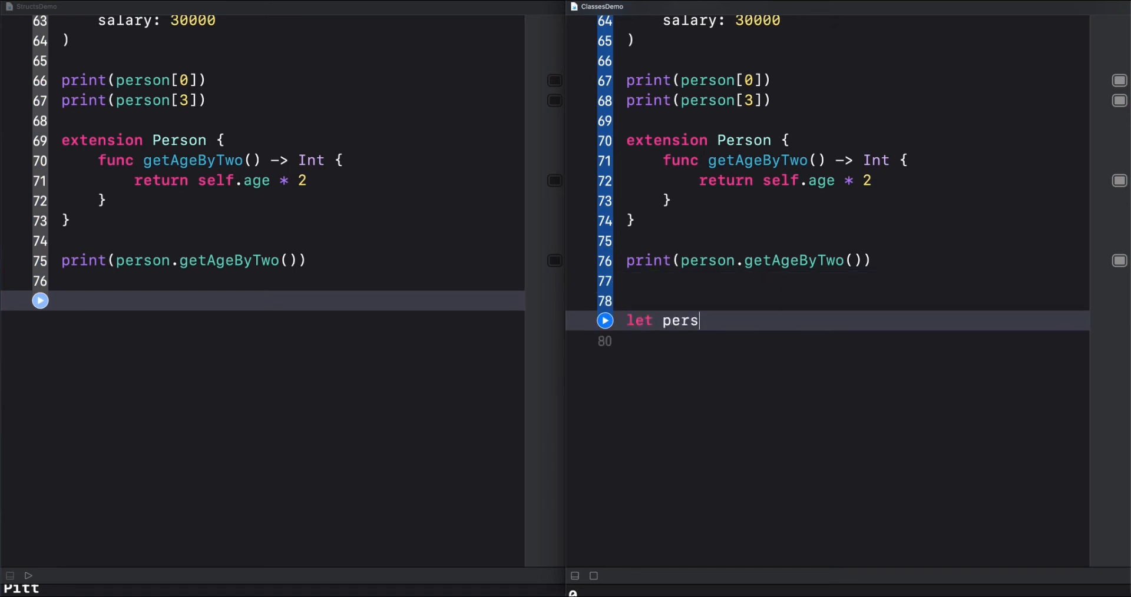
pyautogui.write('on2 = person')
pyautogui.write('print(person === per)')
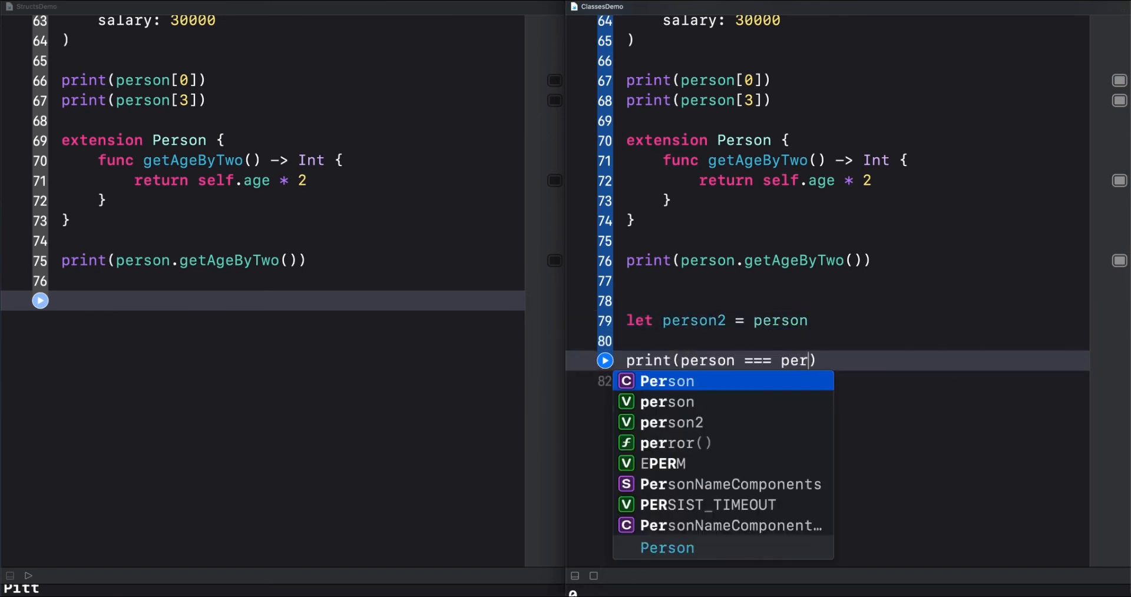
pyautogui.click(671, 423)
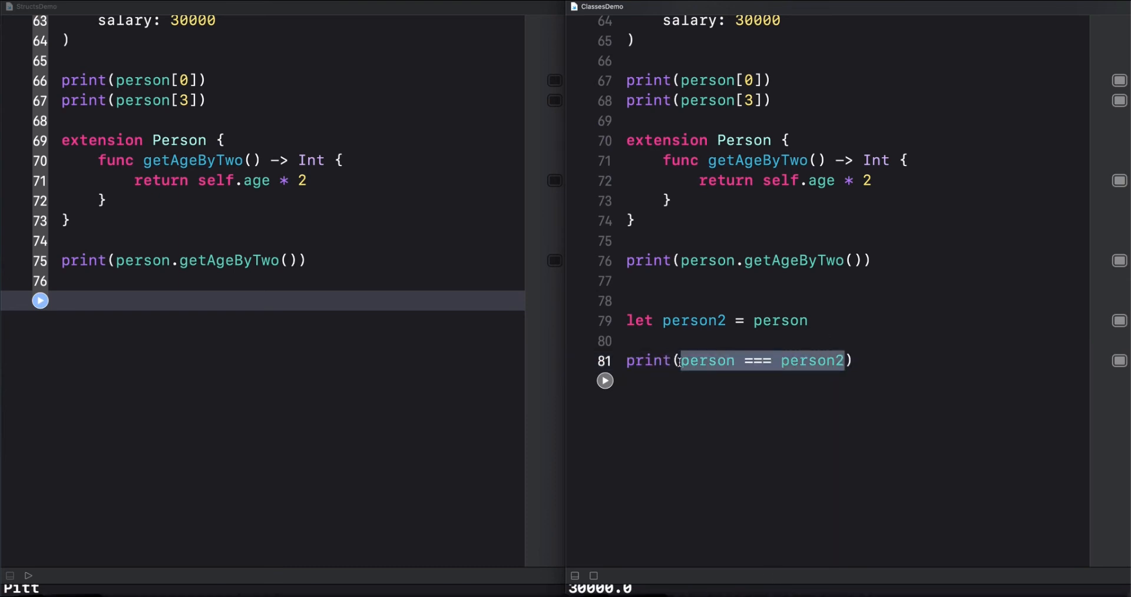
# Wrap the comparison in an if/else printing "Objects are the same" / "Objects are different"
pyautogui.write('if')
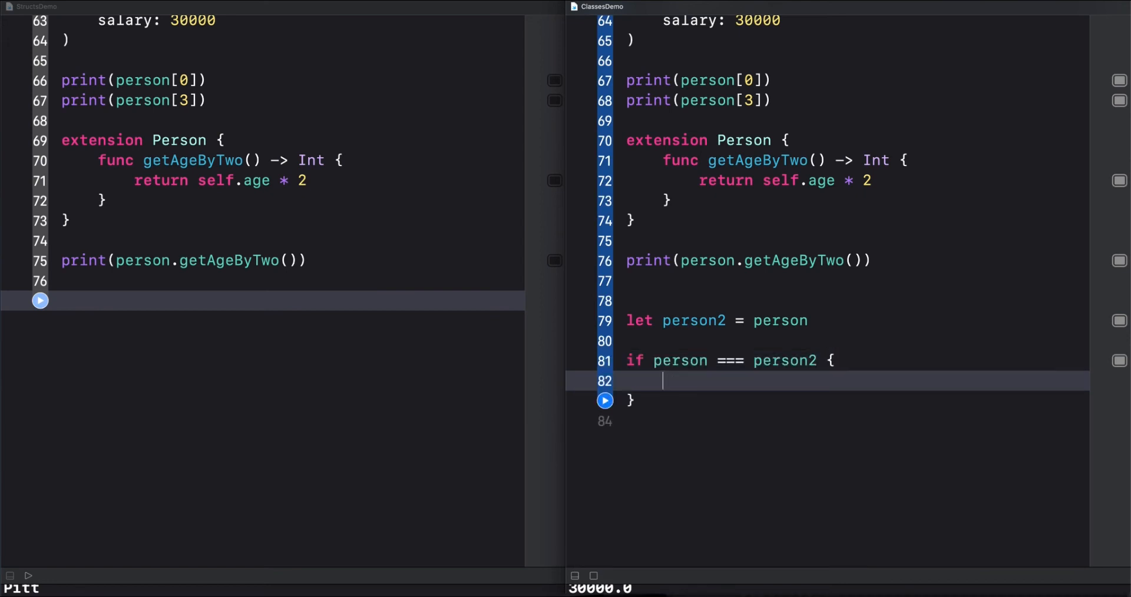
pyautogui.write('print("Objects are t")')
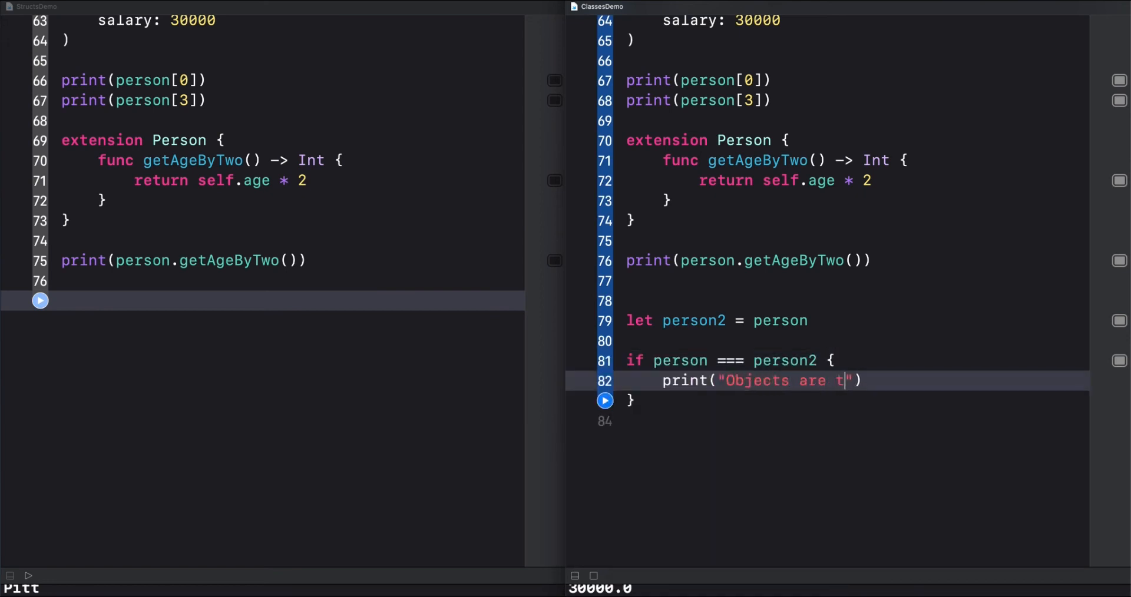
pyautogui.write('he same')
pyautogui.write('print("Objects are differen')
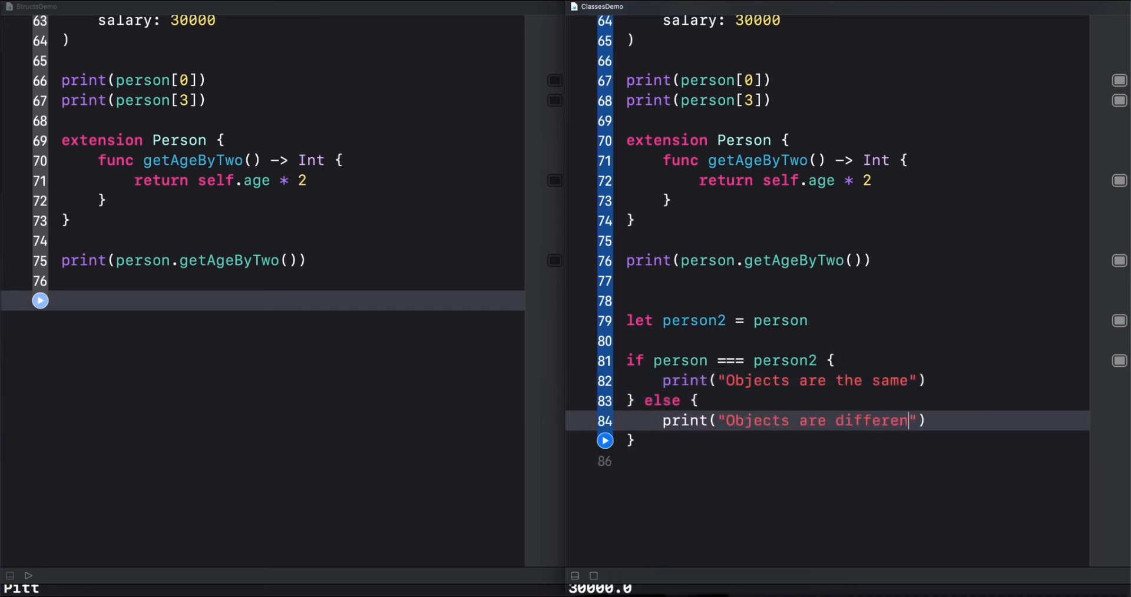
pyautogui.write('t')
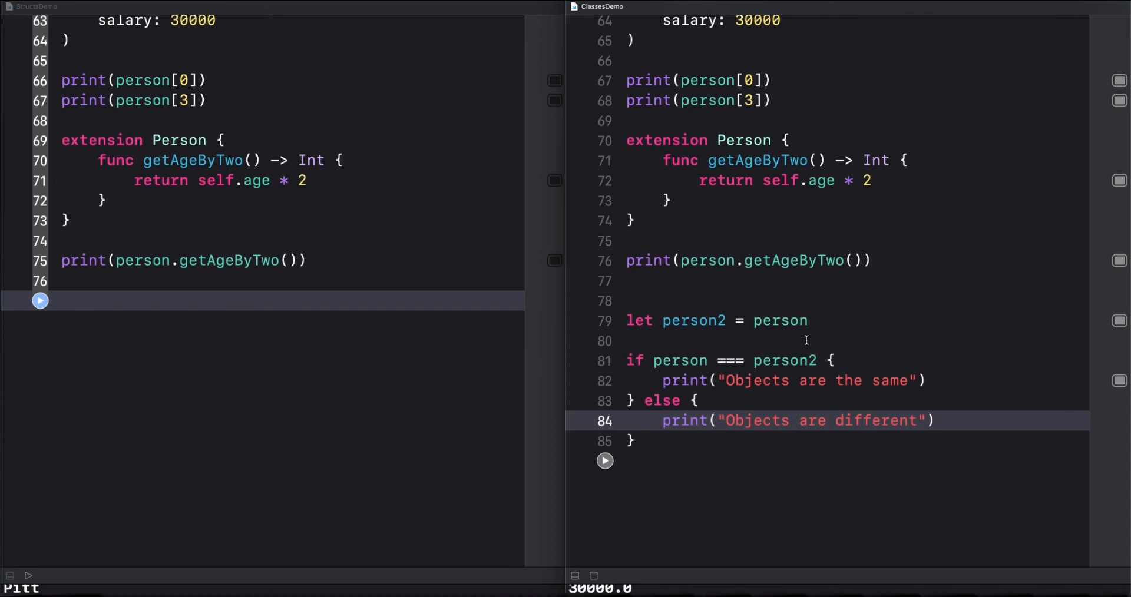
pyautogui.write('Pers')
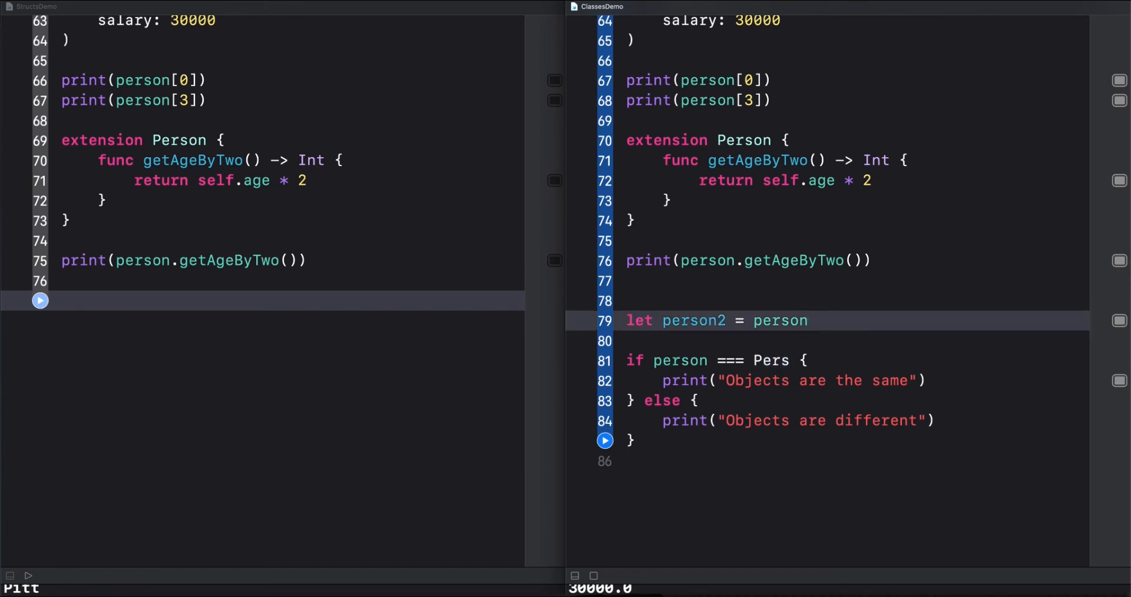
# Create person3 = Person(firstName: "Pitt", lastName: "Rojas", age: 28, salary: 30...) and compare person === person3
pyautogui.write('let person3 =')
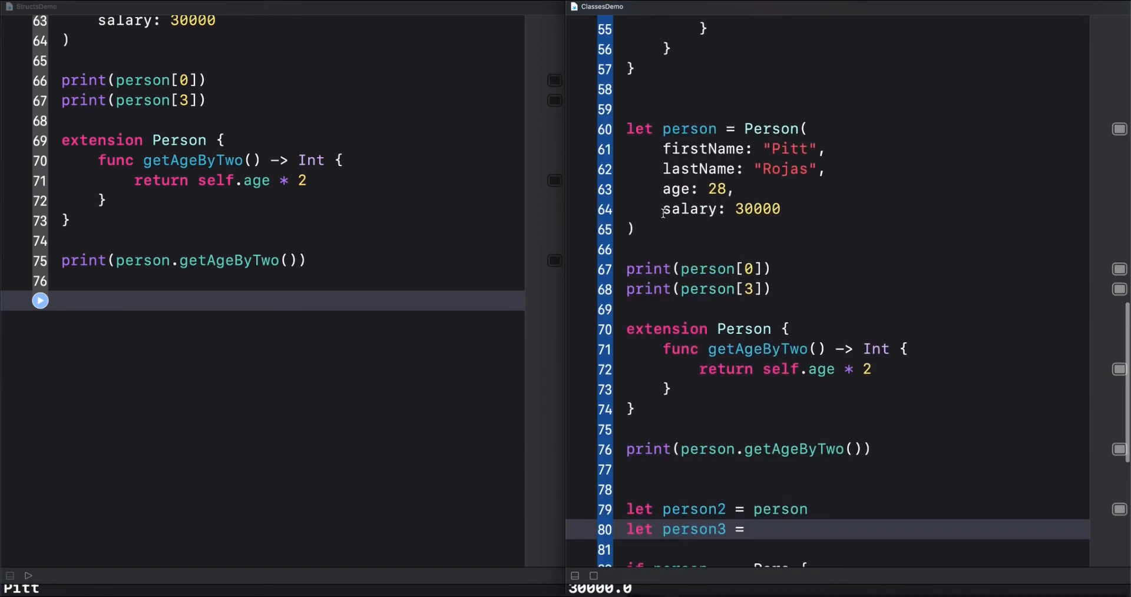
pyautogui.moveTo(746, 128); pyautogui.dragTo(634, 229)
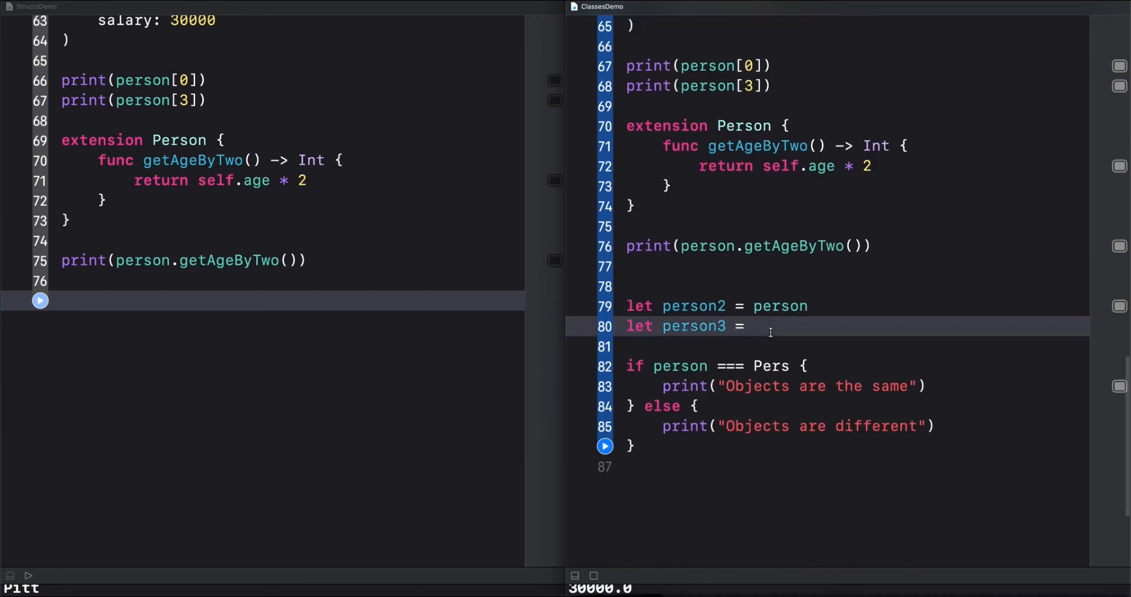
pyautogui.write('Person(\\n    firstName: "Pitt",\\n    lastName: "Rojas",\\n    age: 28,\\n    salary: 30000\\n)')
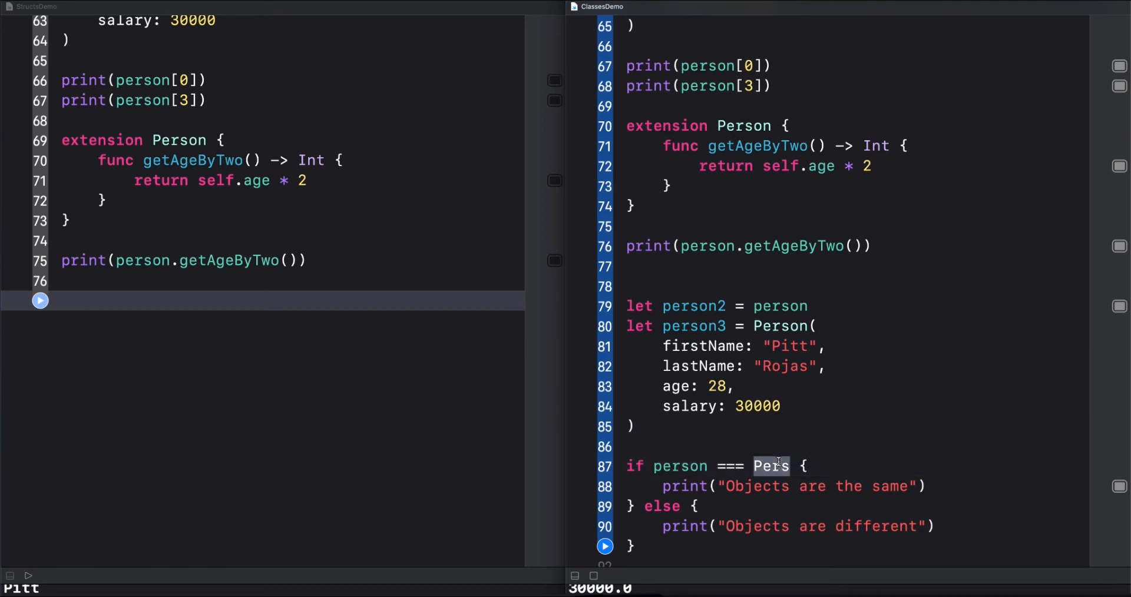
pyautogui.write('person3')
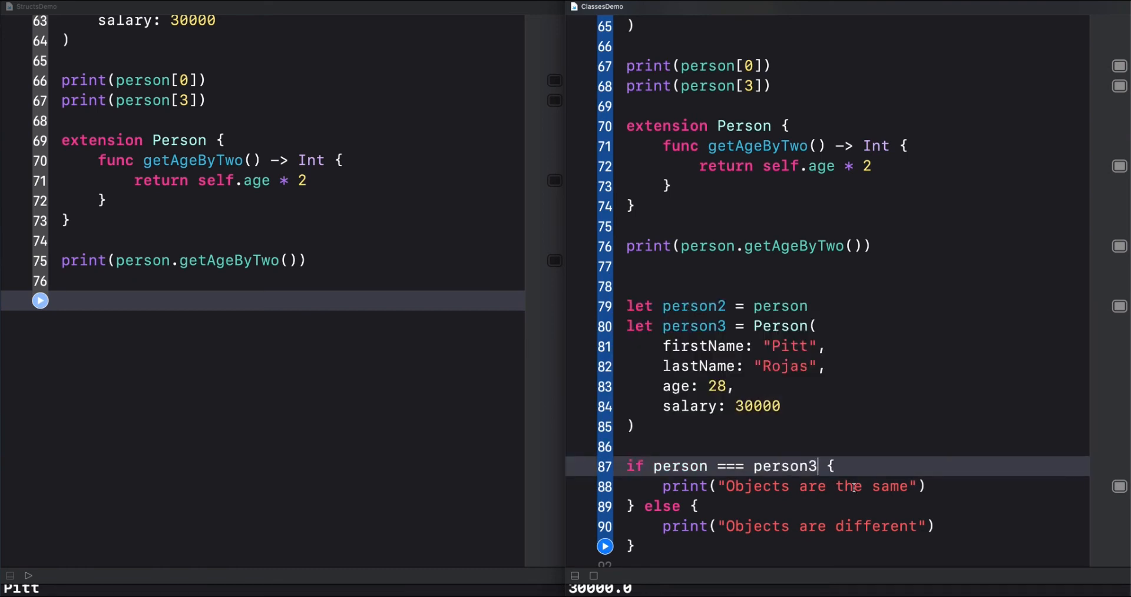
pyautogui.scroll(-3)
pyautogui.write('extension Person:')
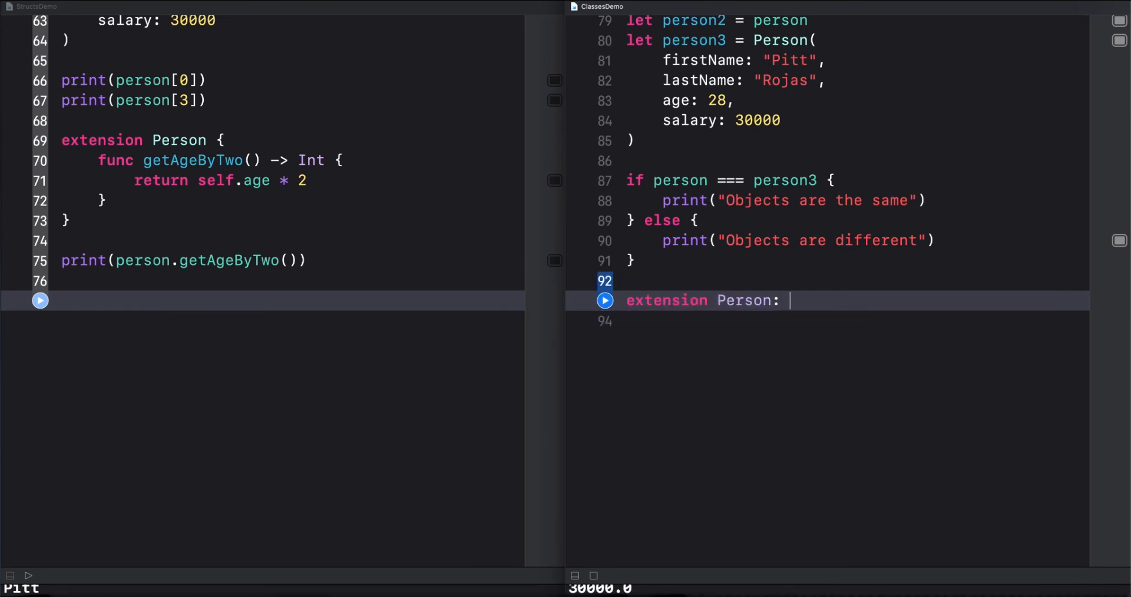
# Define extension Person: Equatable with == returning lhs.age == rhs.age && lhs.firstName == rhs.firstName
pyautogui.write('Equatable {')
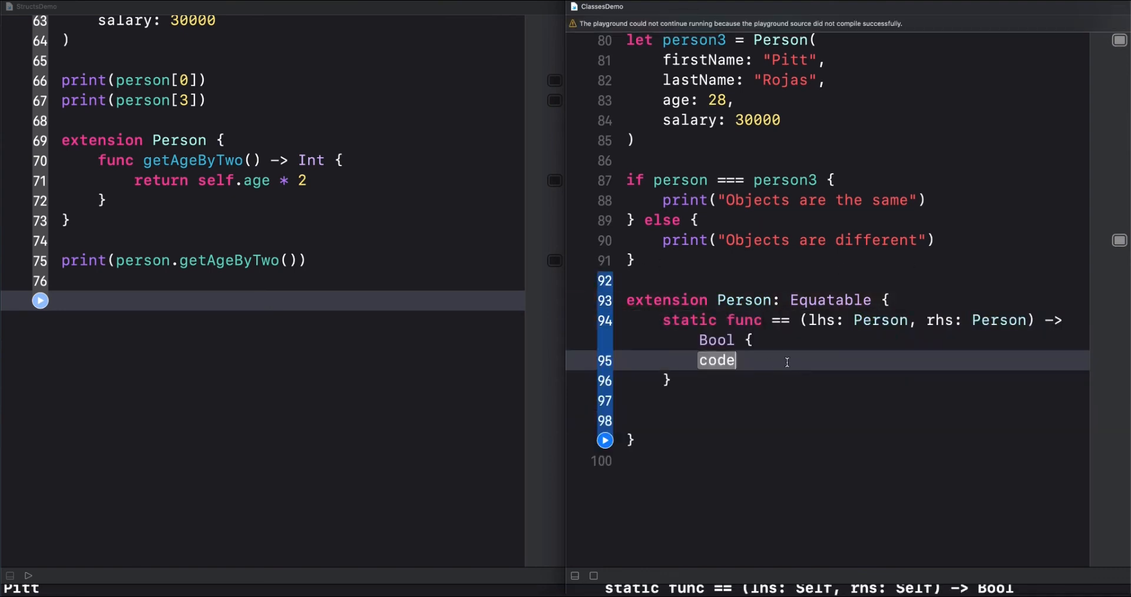
pyautogui.write('return lh')
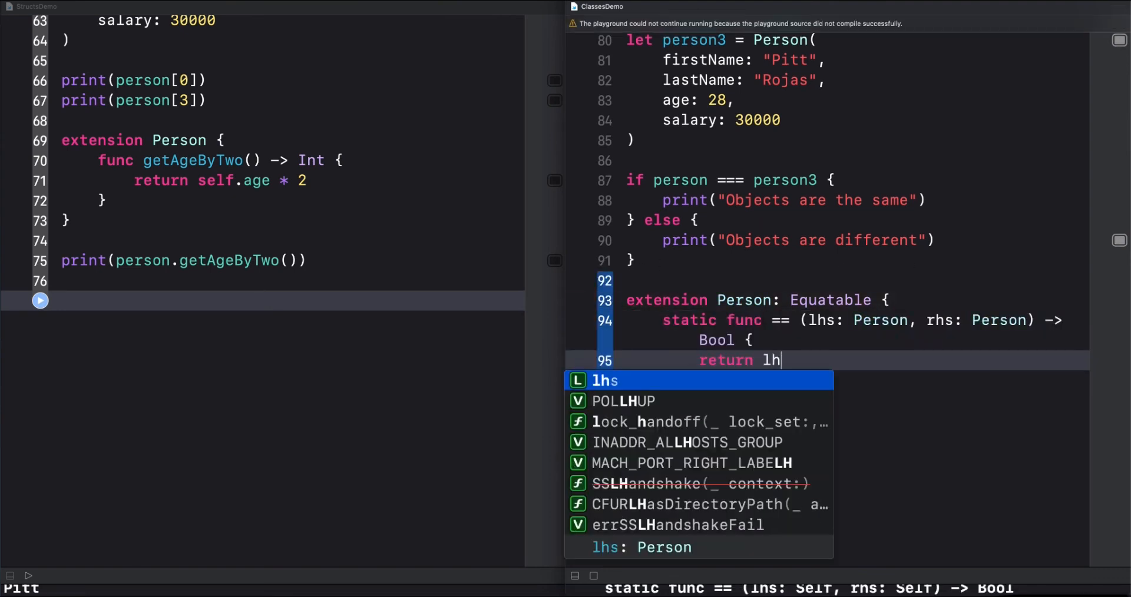
pyautogui.write('s.age == rhs.age')
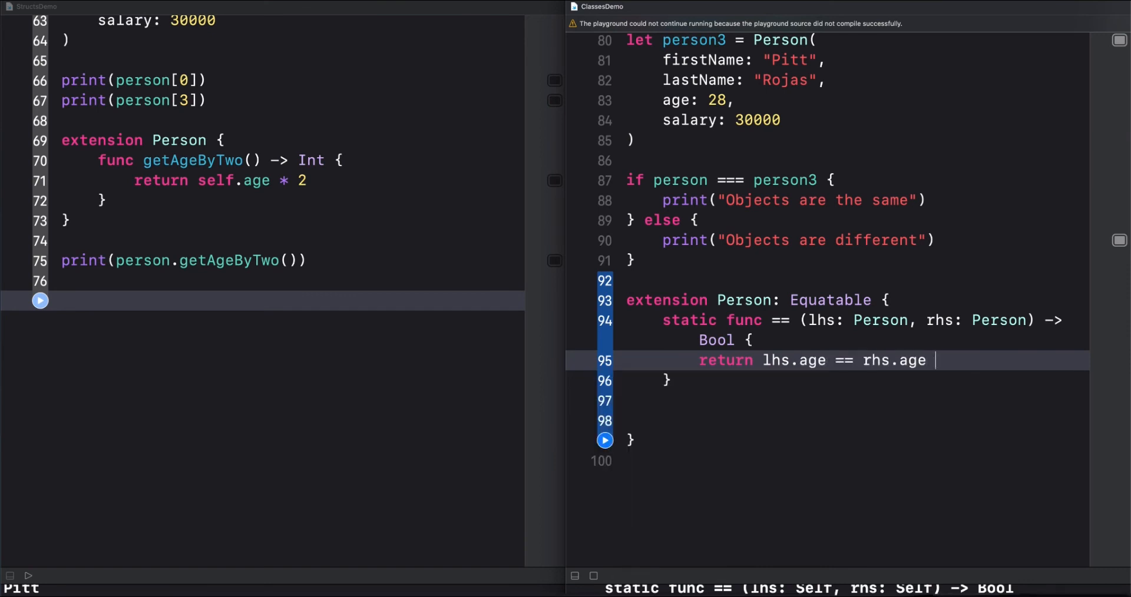
pyautogui.write('&& lhs.firstName')
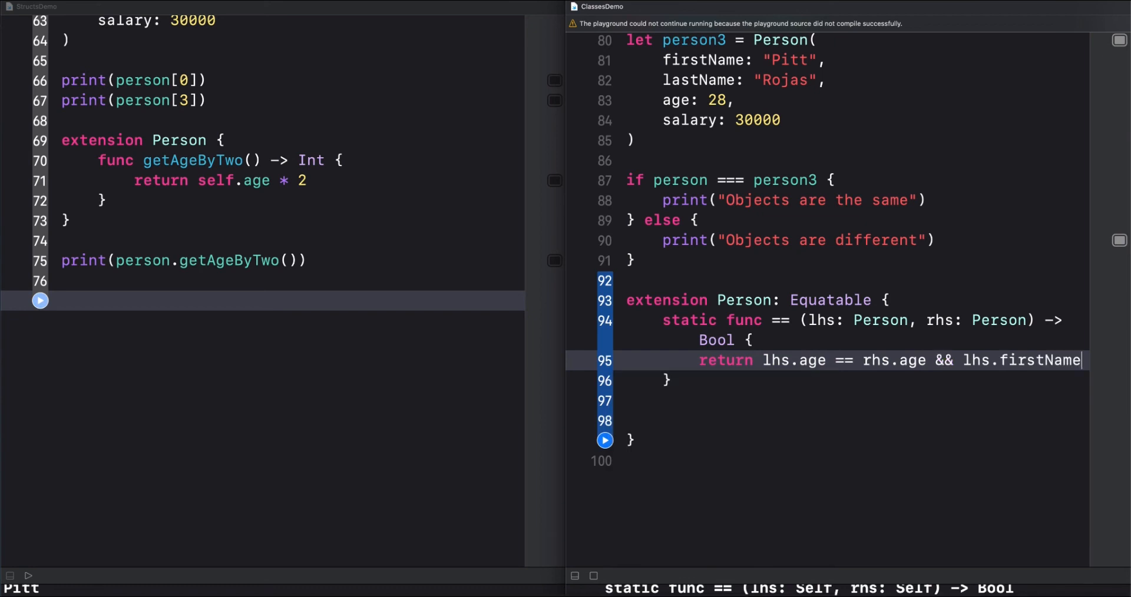
pyautogui.write('== rhs.firstName')
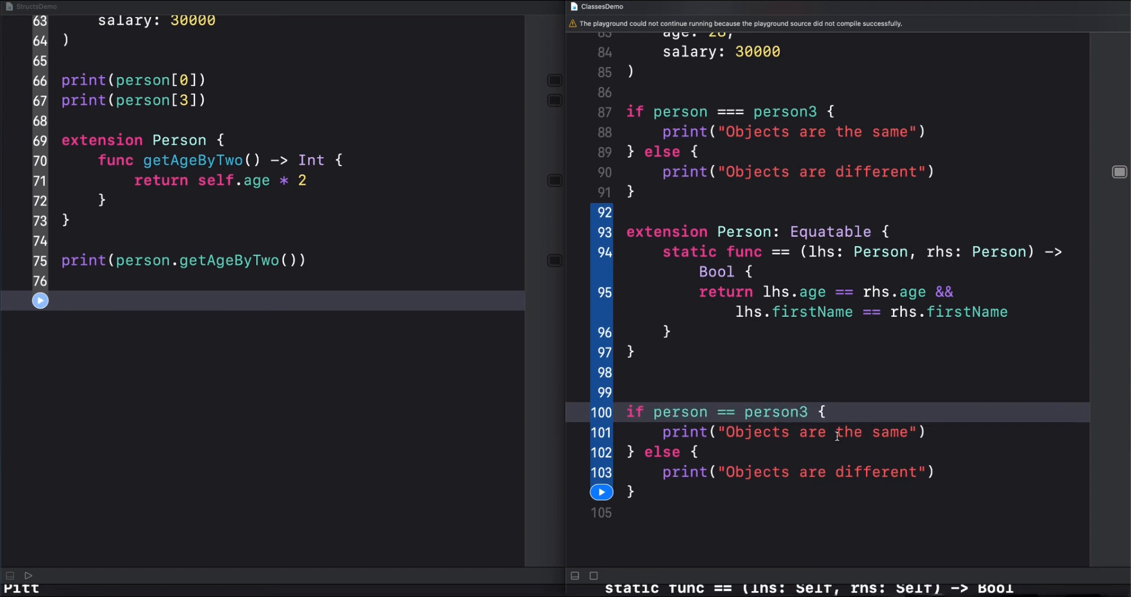
pyautogui.moveTo(770, 434)
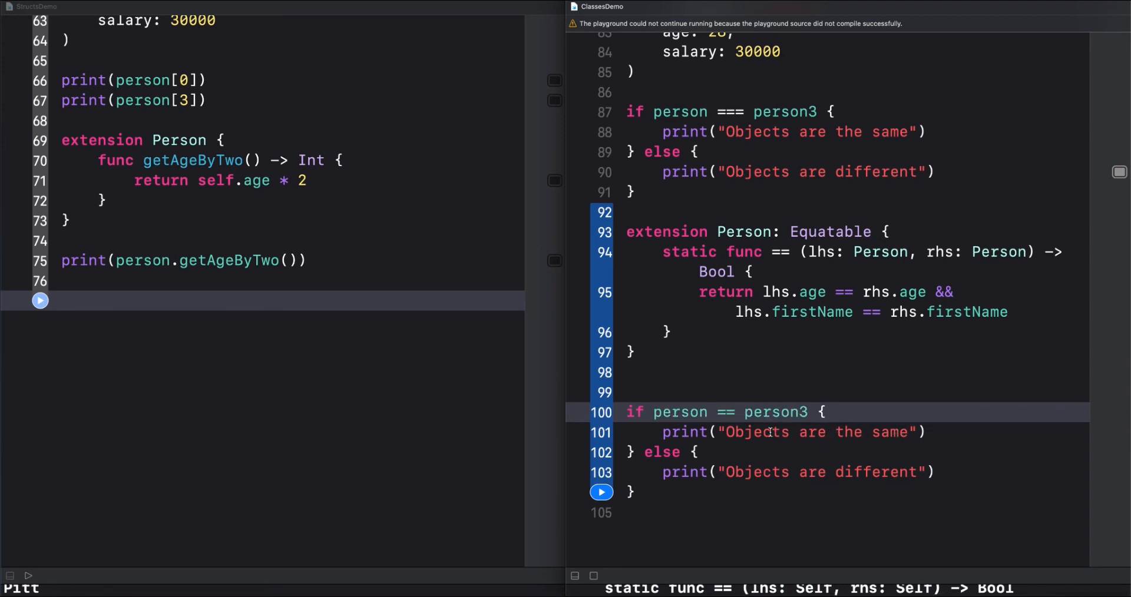
# Add if person == person3 printing "Info is the same" / "Info is different"
pyautogui.write('Info')
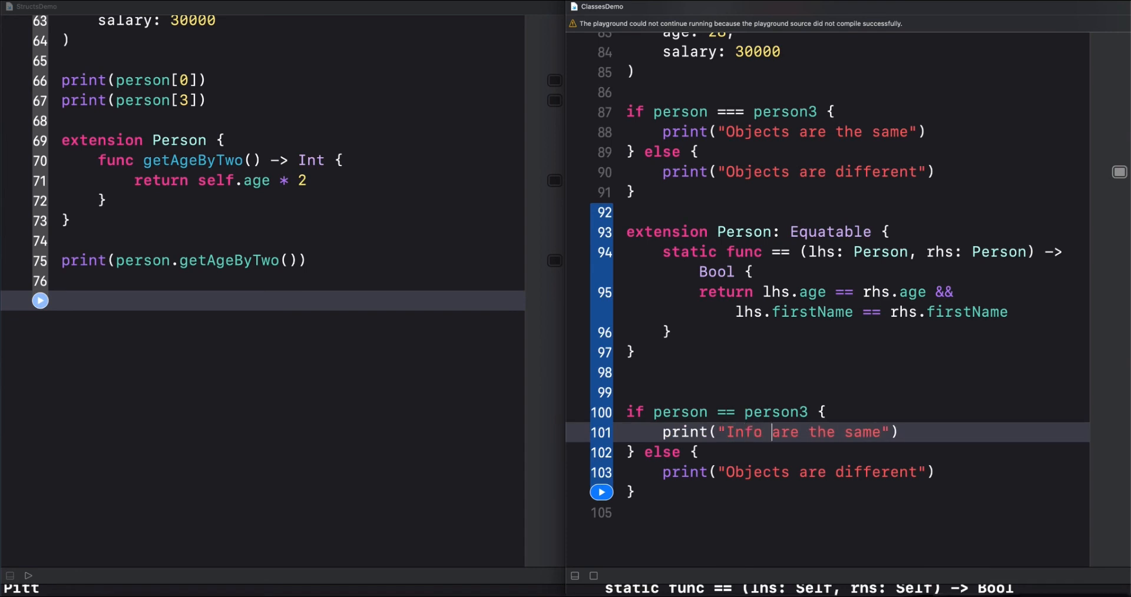
pyautogui.write('is')
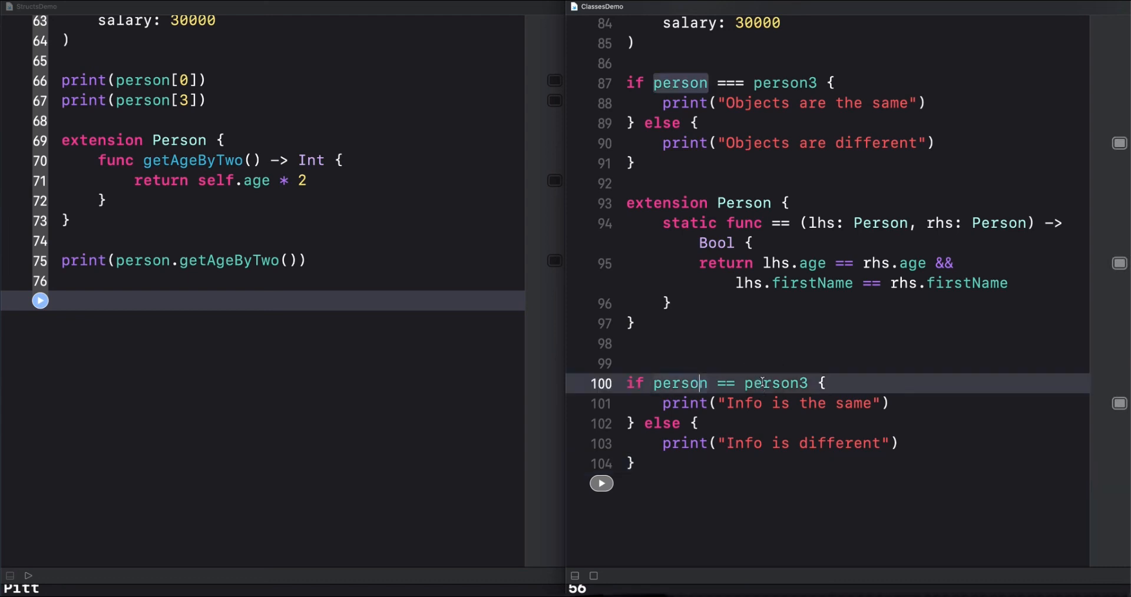
# Copy the == extension, person3 and info-equality check from ClassesDemo into StructsDemo
pyautogui.doubleClick(679, 384)
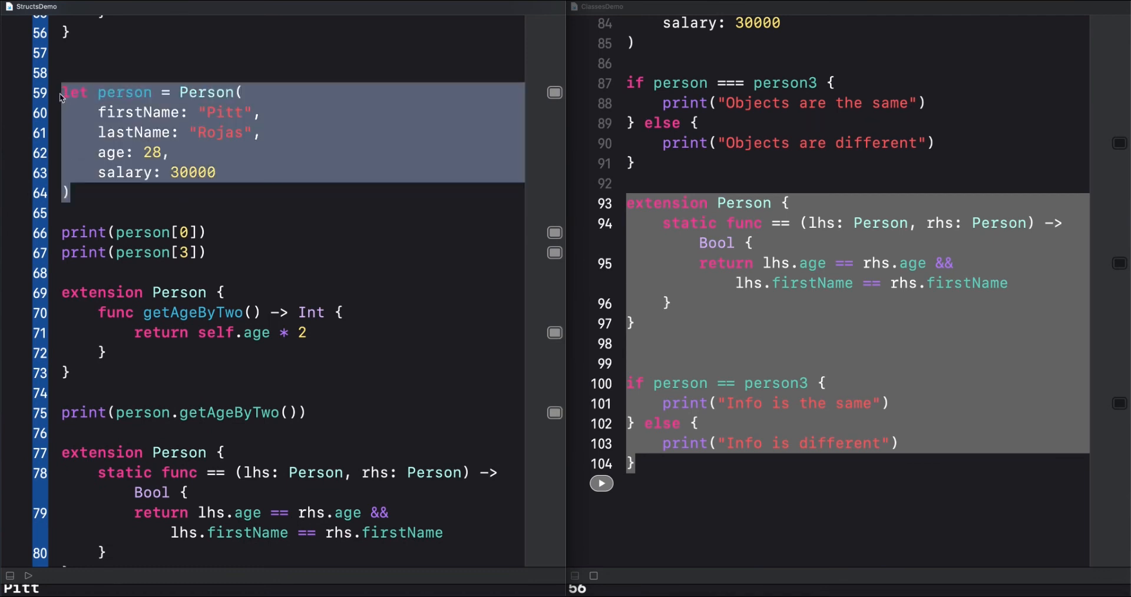
pyautogui.scroll(-3)
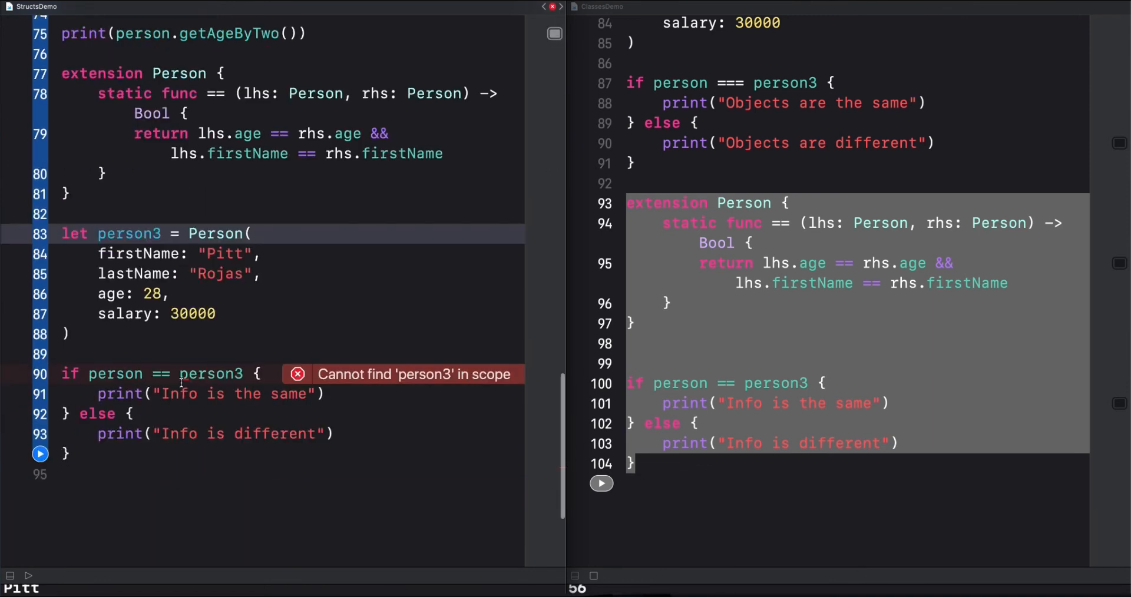
pyautogui.scroll(-3)
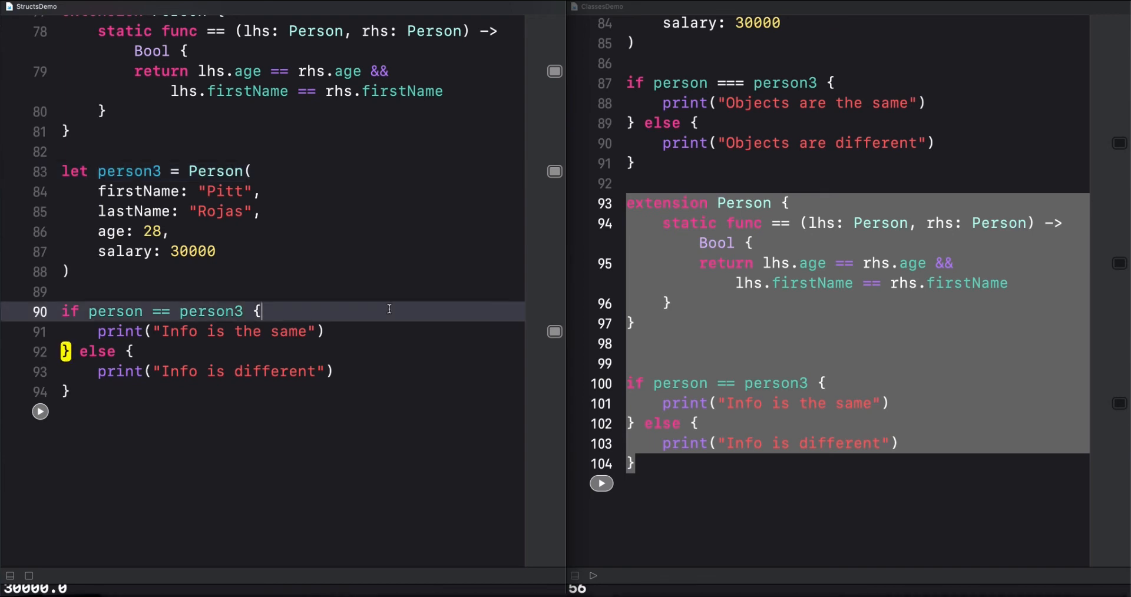
pyautogui.click(649, 363)
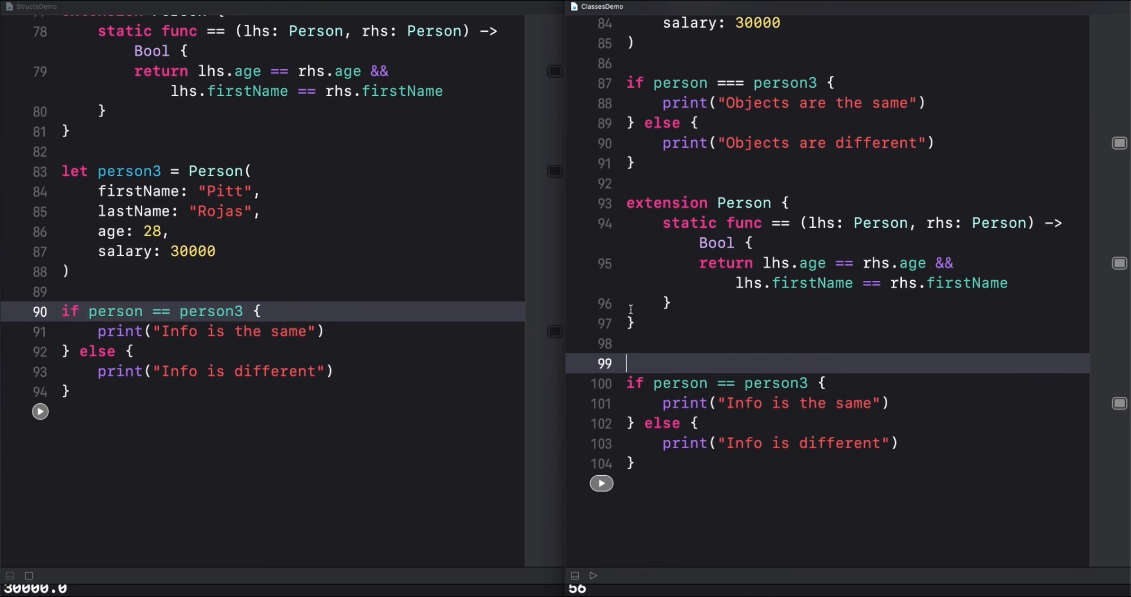
pyautogui.moveTo(431, 320)
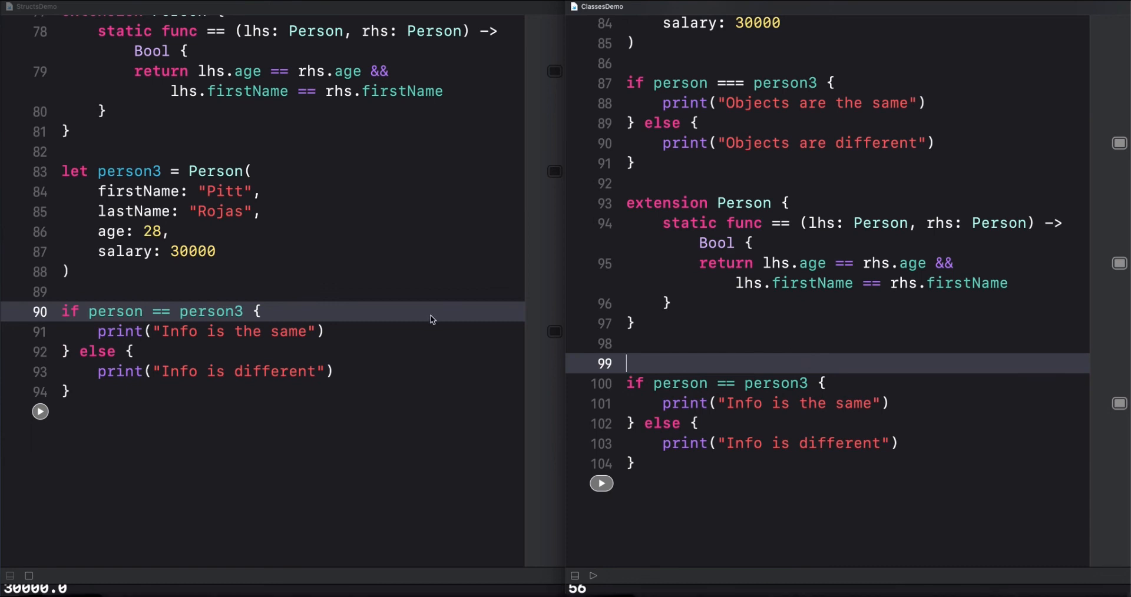